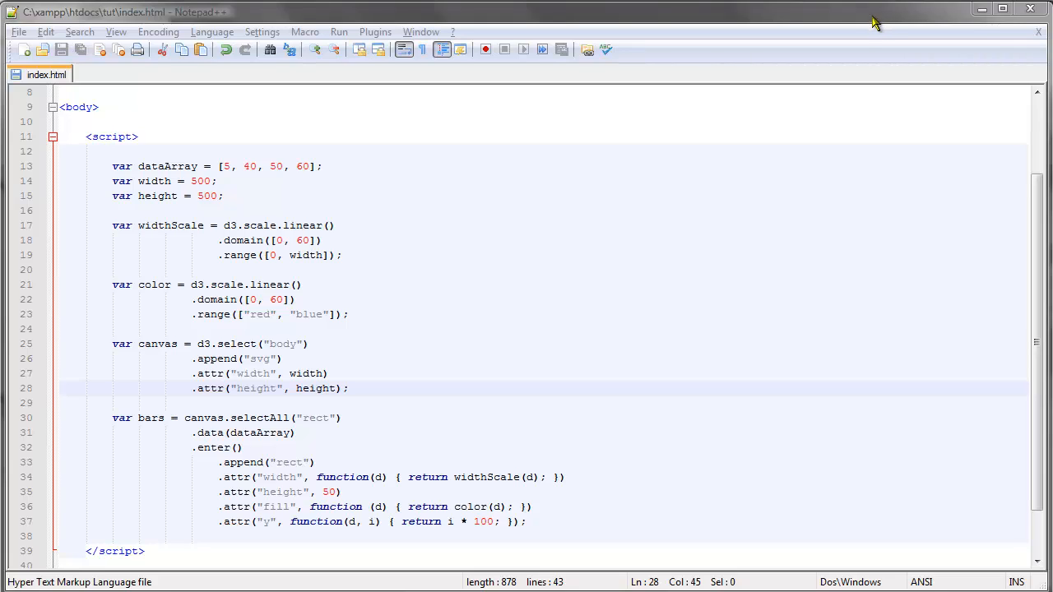
pyautogui.moveTo(830, 77)
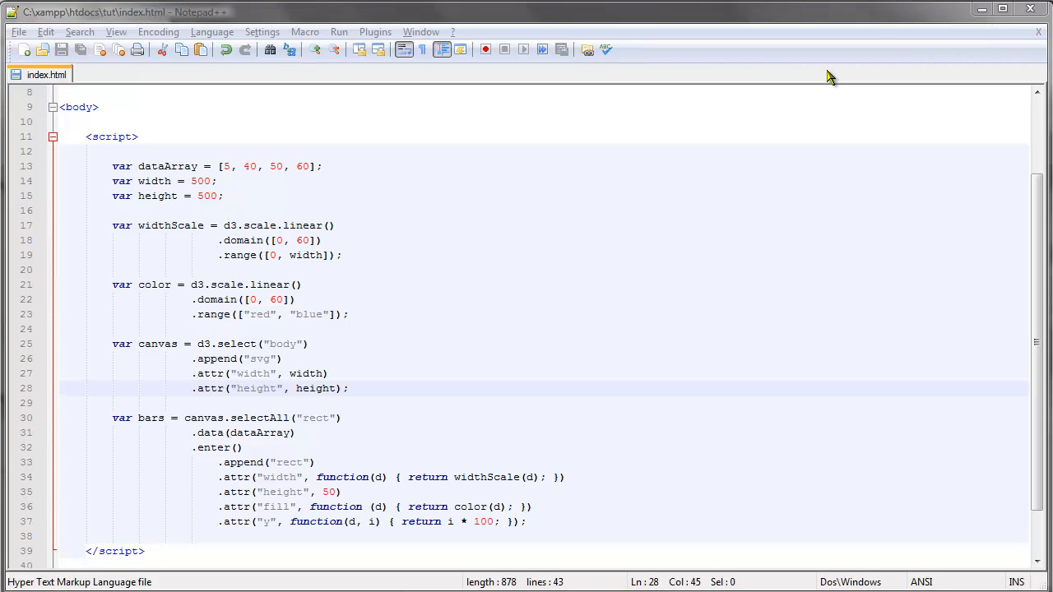
pyautogui.moveTo(253, 503)
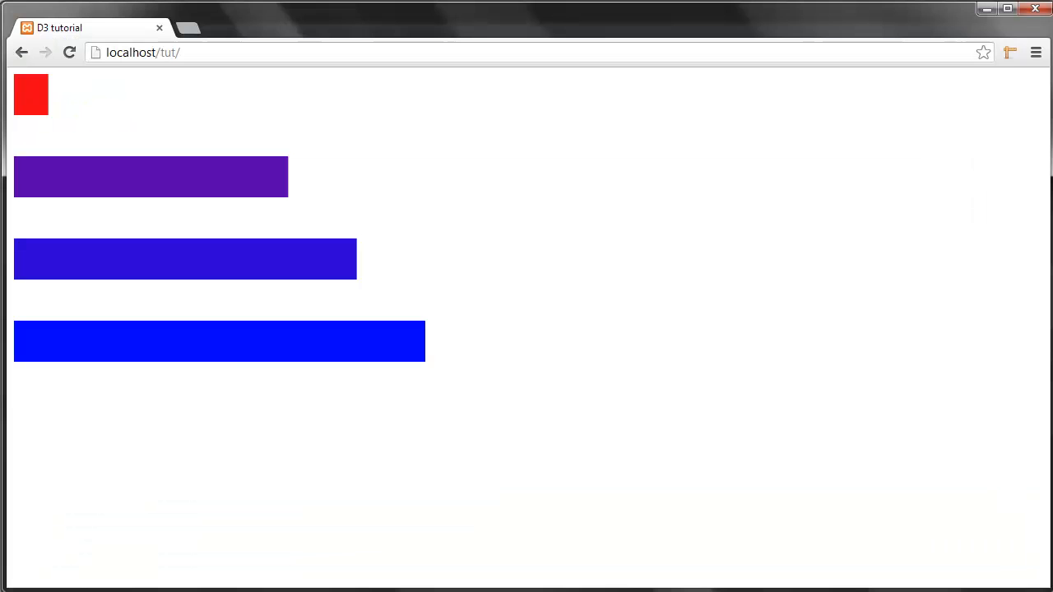
pyautogui.moveTo(46, 369)
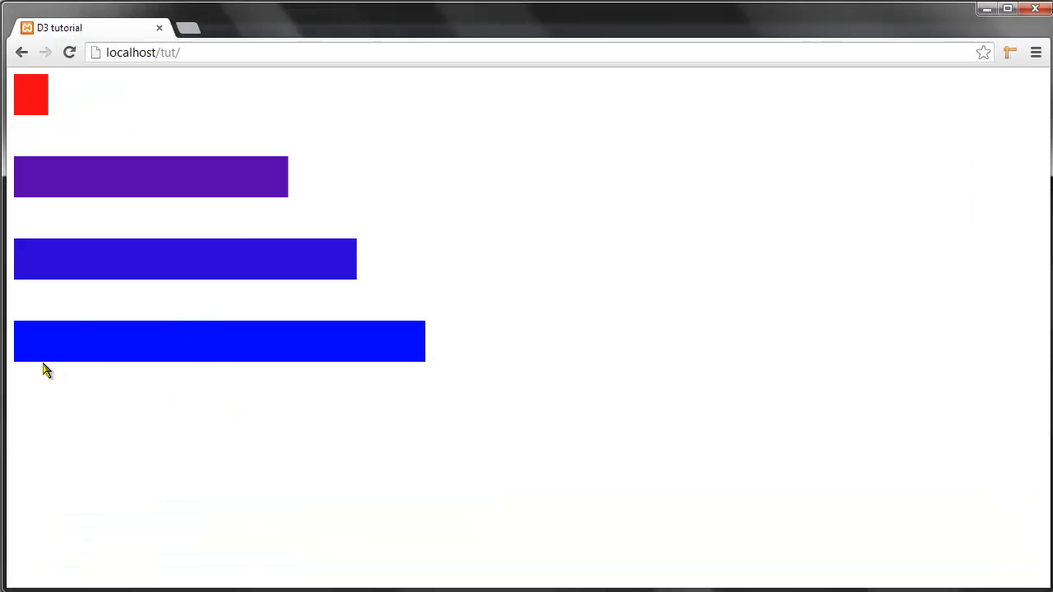
pyautogui.moveTo(18, 386)
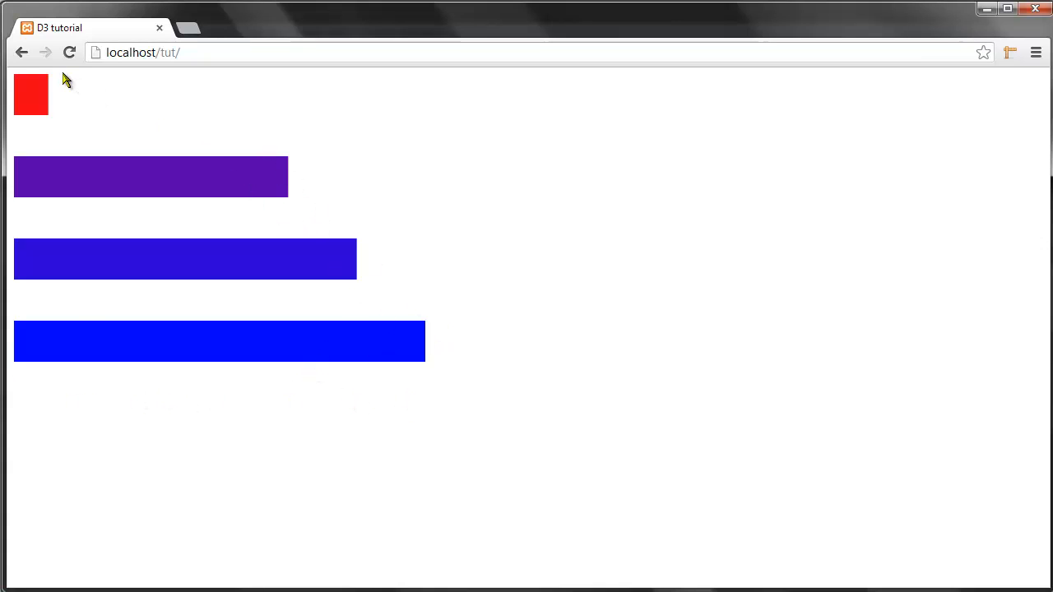
pyautogui.moveTo(314, 203)
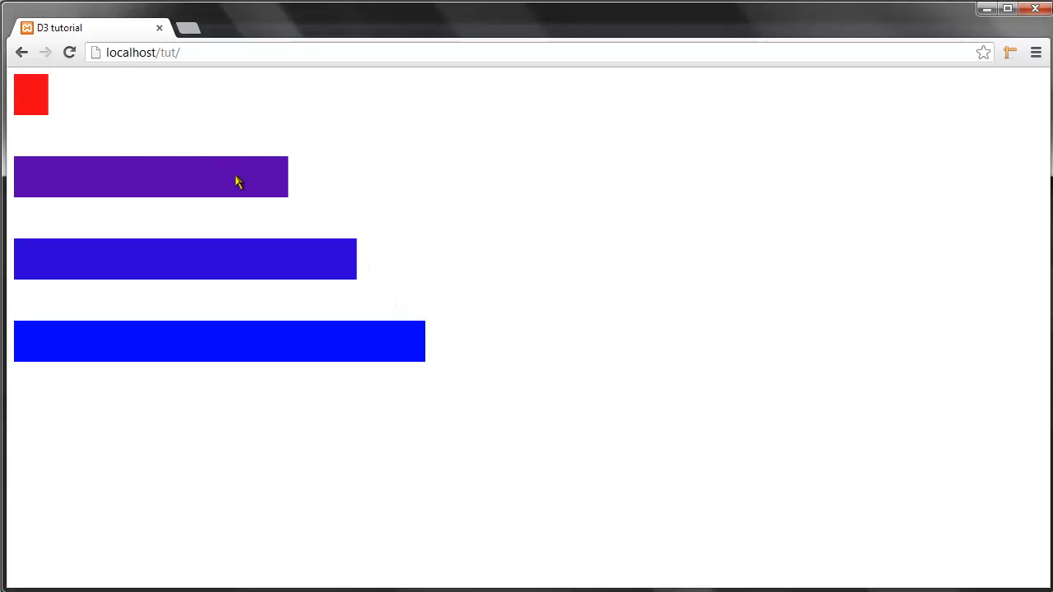
pyautogui.moveTo(126, 402)
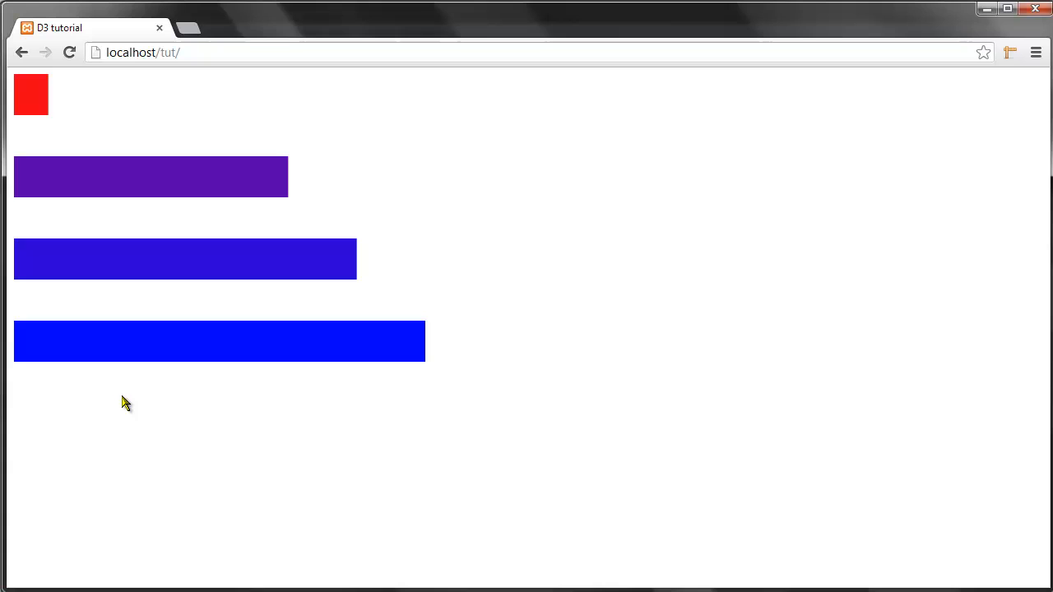
pyautogui.moveTo(561, 382)
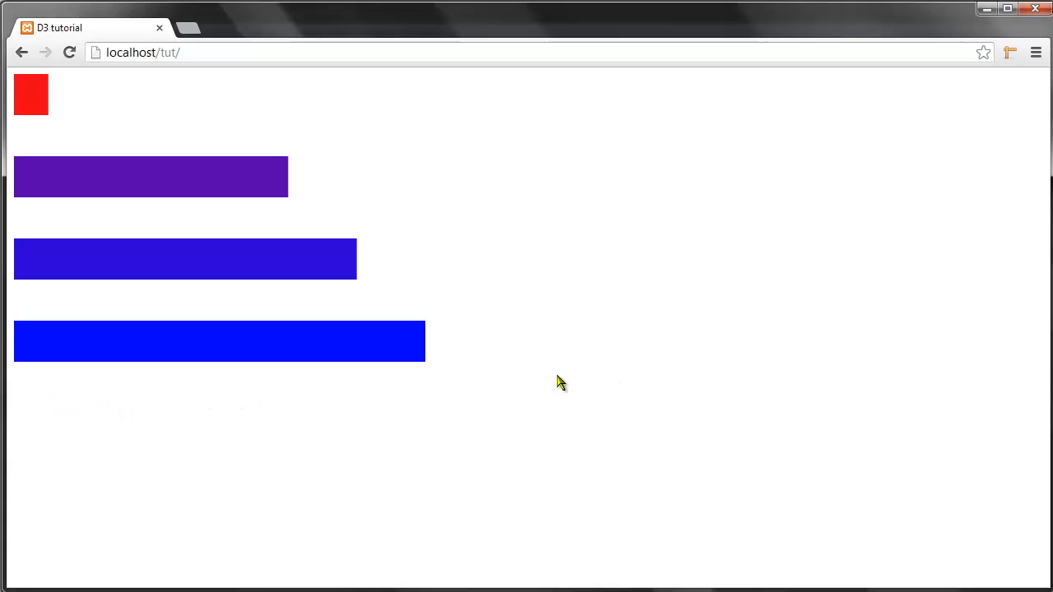
pyautogui.moveTo(409, 330)
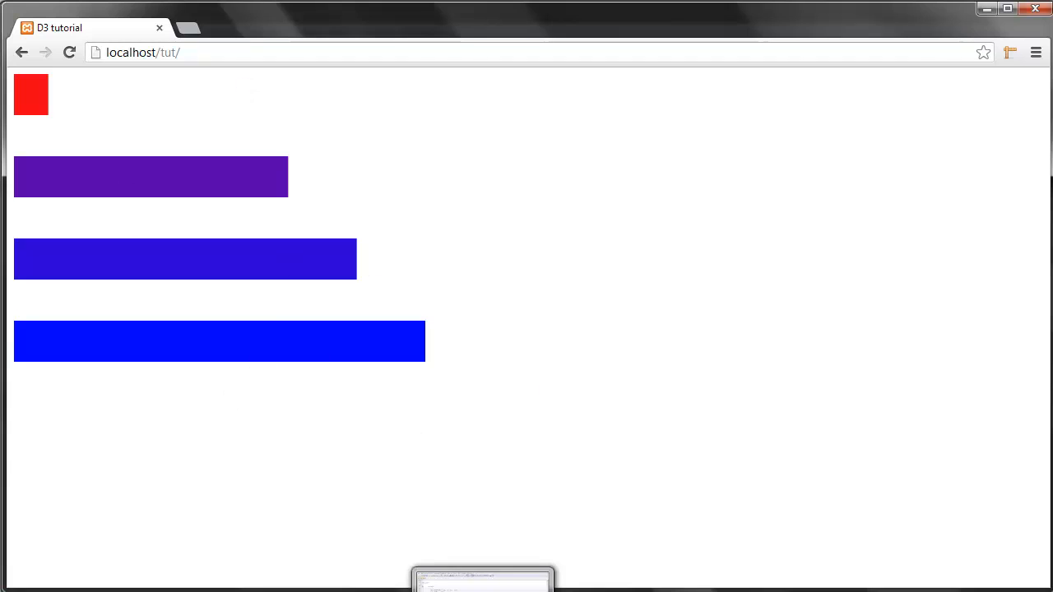
# Chain .append("g"); onto the canvas right after the svg height attribute.
pyautogui.click(482, 576)
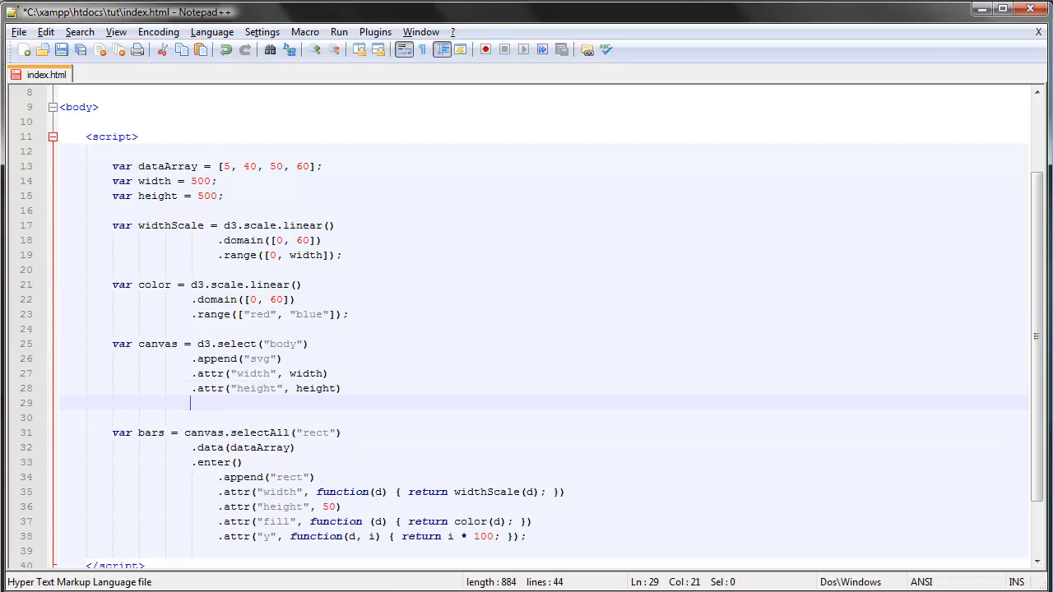
pyautogui.write('.ap')
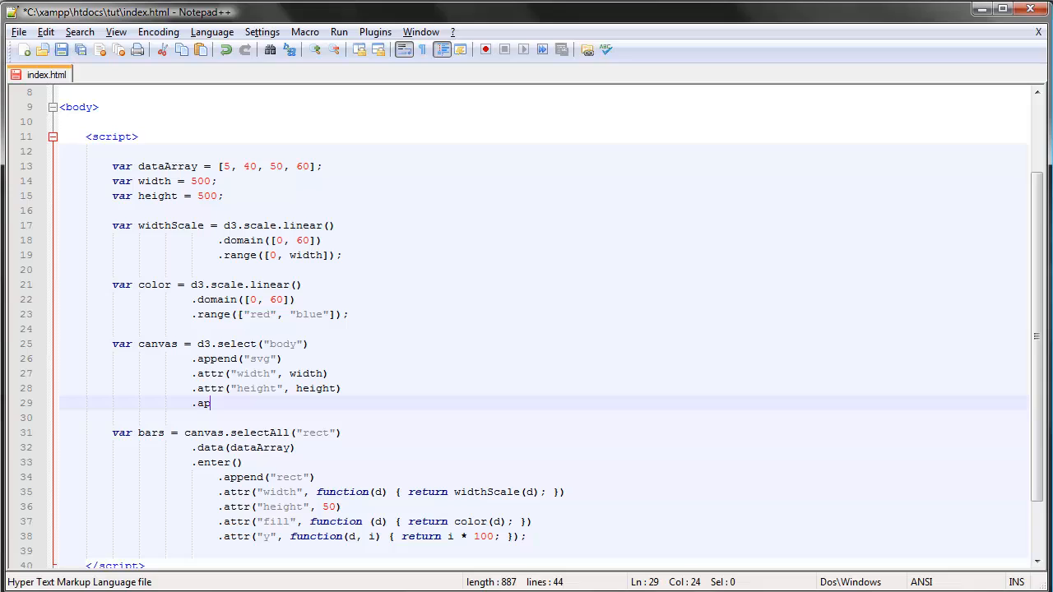
pyautogui.write('pend("g')
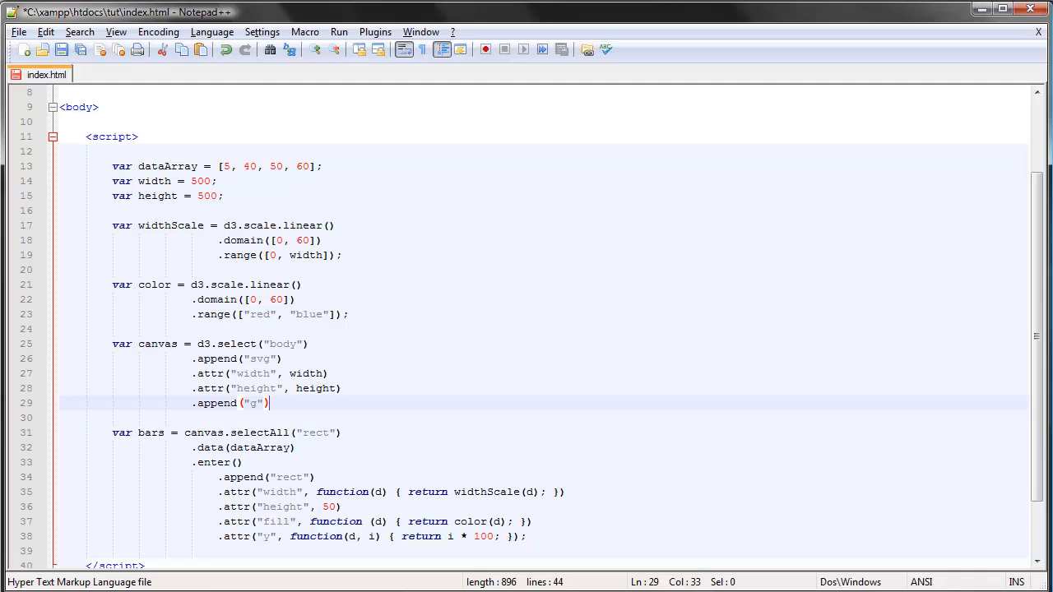
pyautogui.write(';')
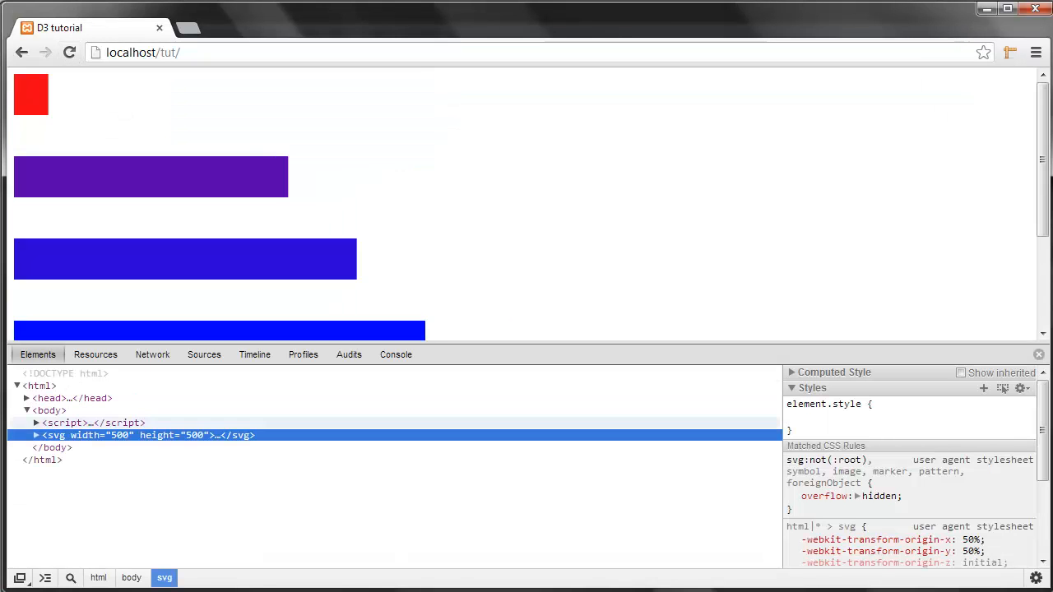
# Expand the svg node in Chrome's inspector to reveal the g group holding four rect bars.
pyautogui.click(36, 436)
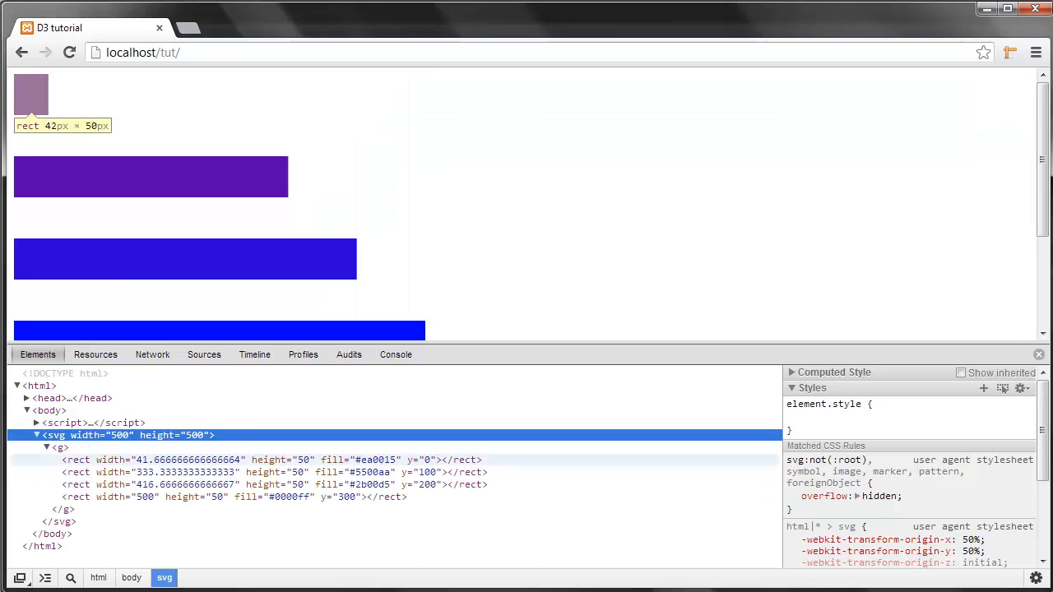
pyautogui.moveTo(186, 259)
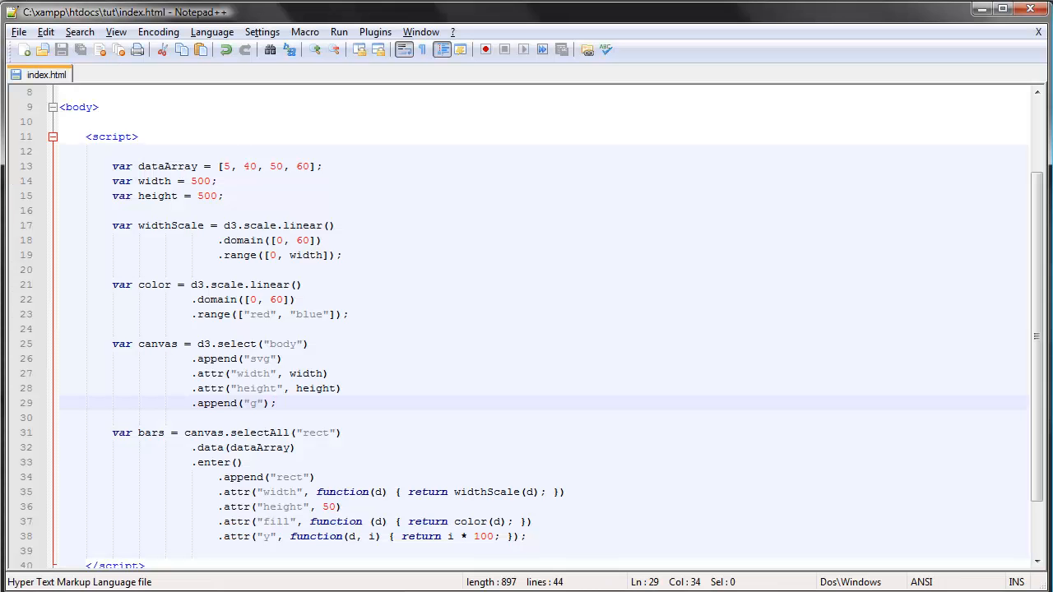
# Add .attr("transform", "translate(50, 50)"); to the appended g group.
pyautogui.press('Backspace')
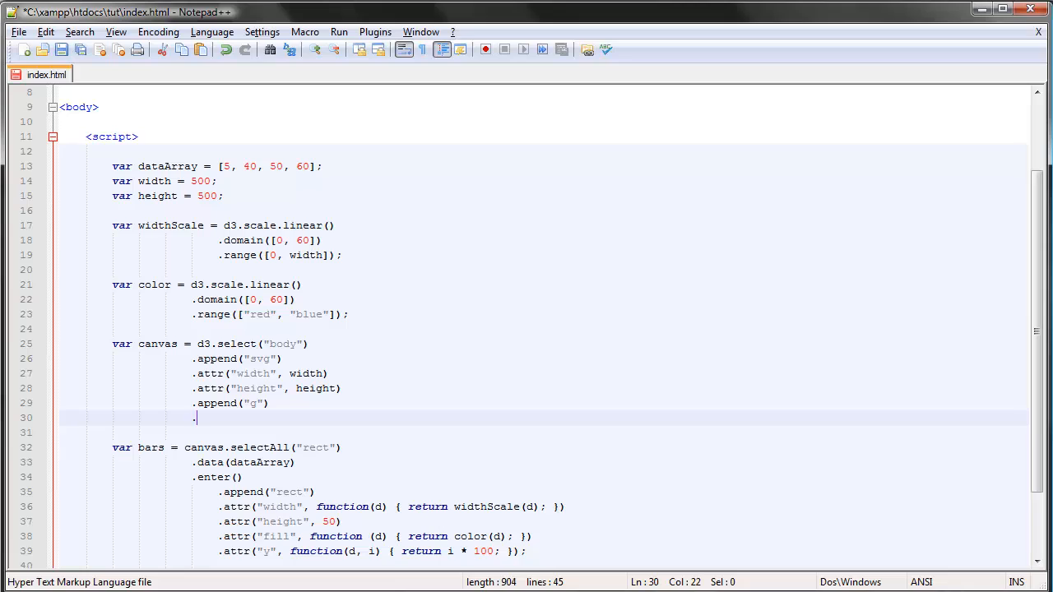
pyautogui.write('.attr("')
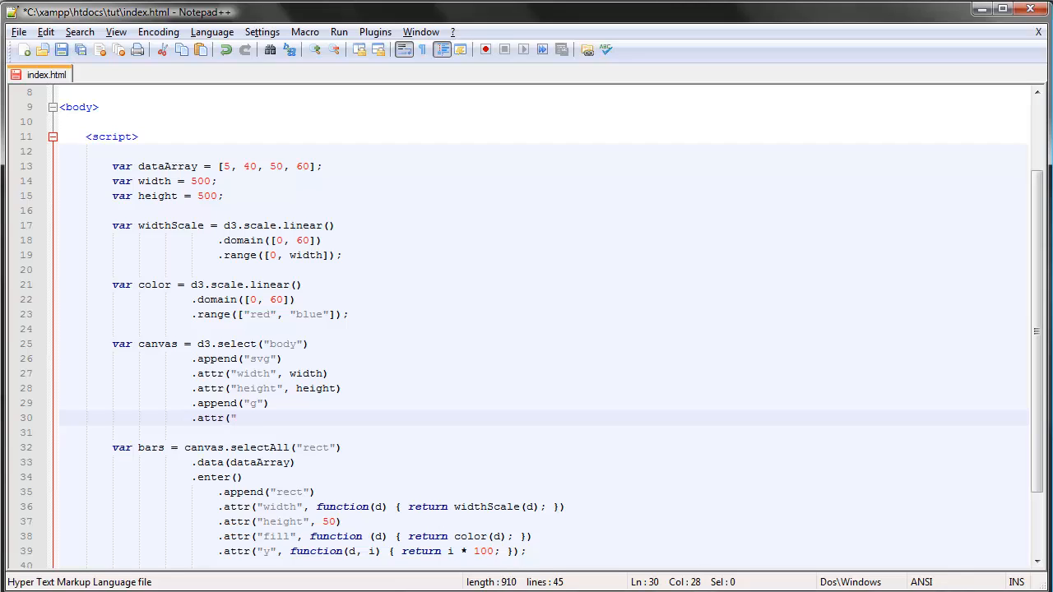
pyautogui.write('transform')
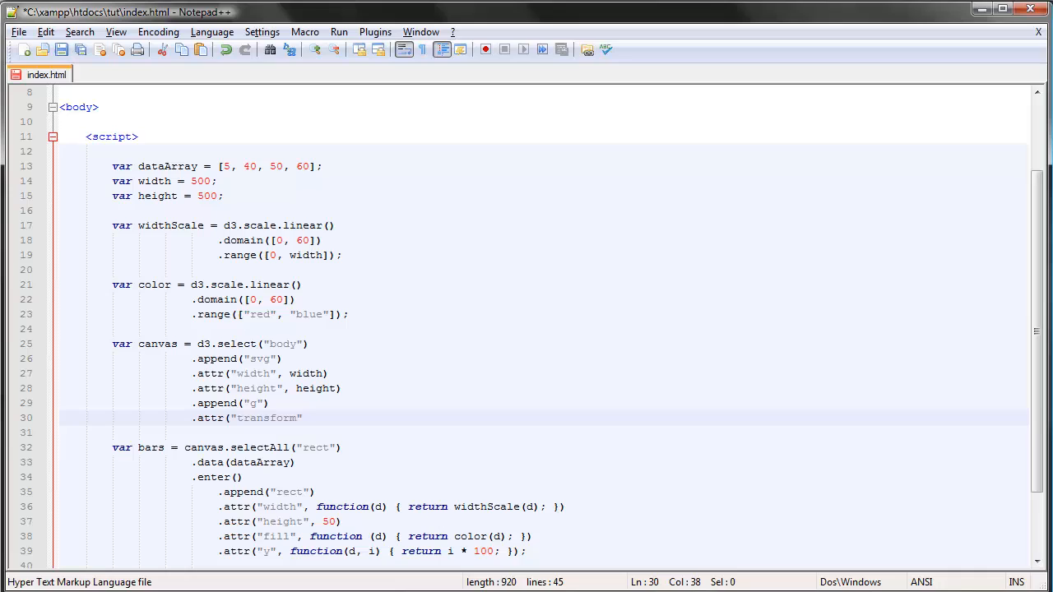
pyautogui.write(', "')
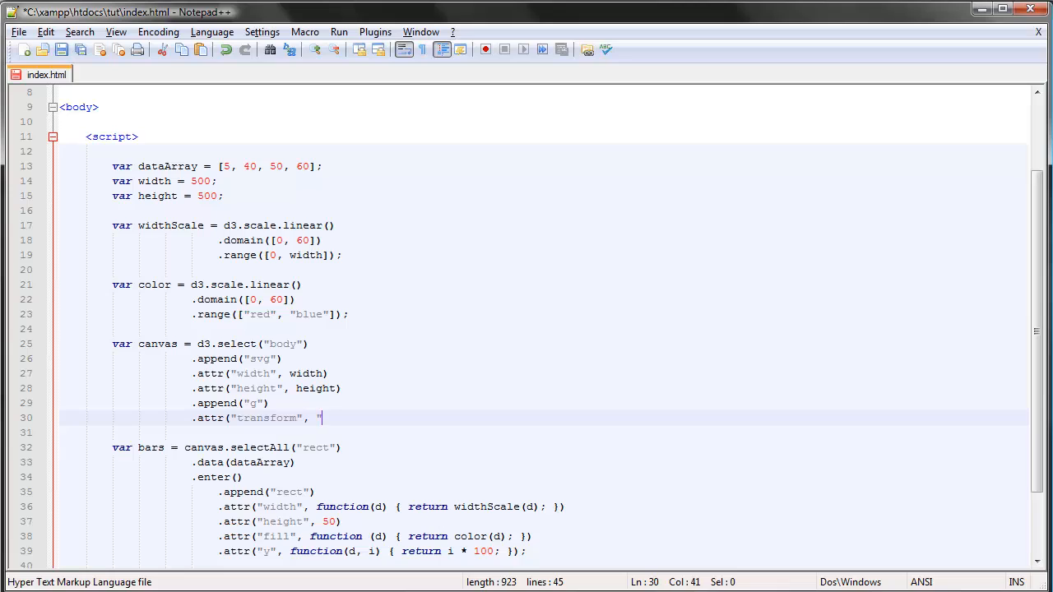
pyautogui.write('tra')
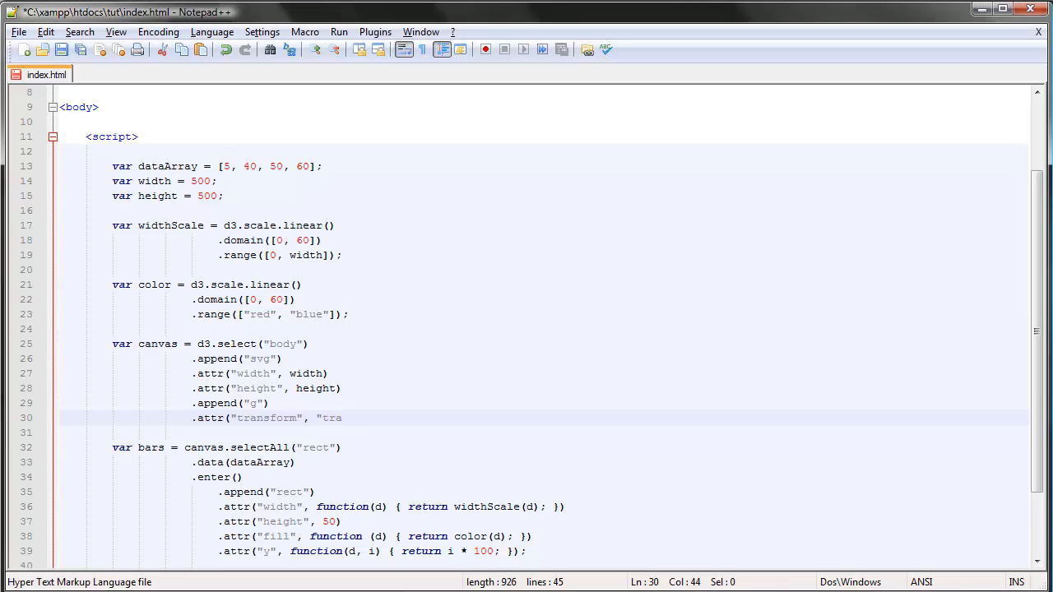
pyautogui.write('n')
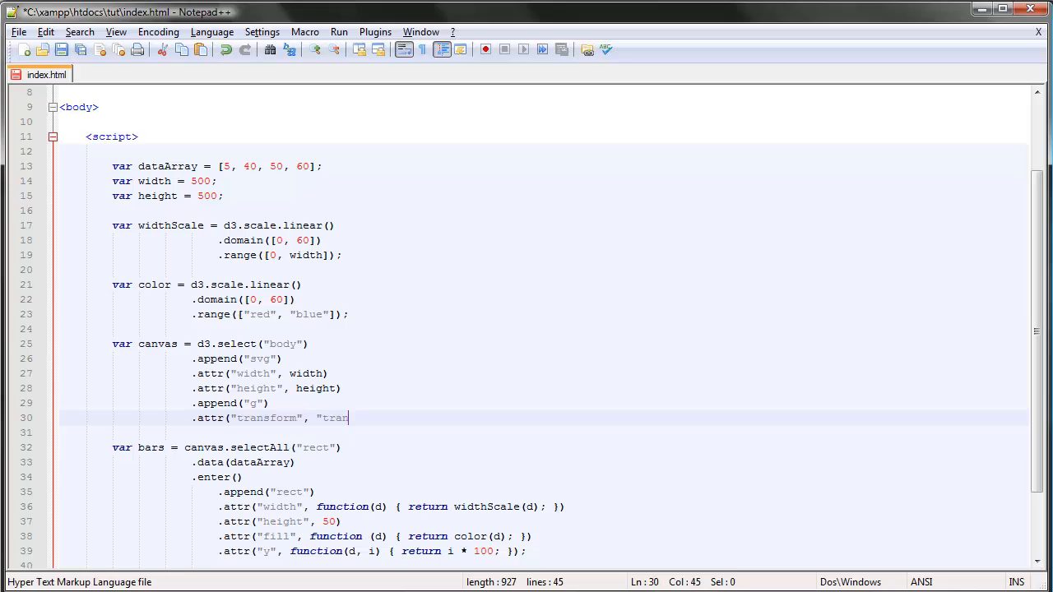
pyautogui.write('slate (')
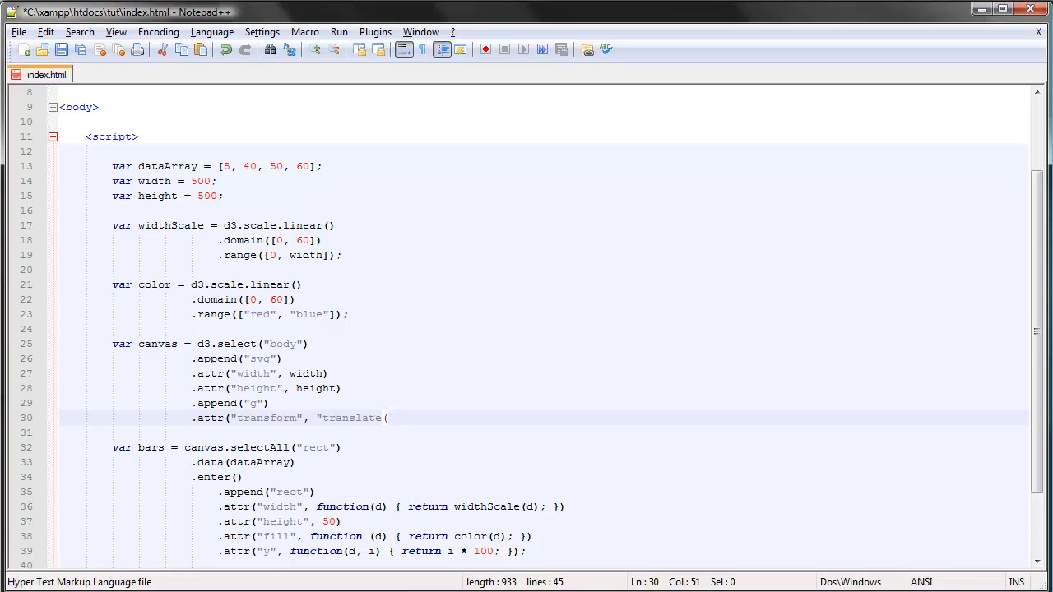
pyautogui.write('50, 5')
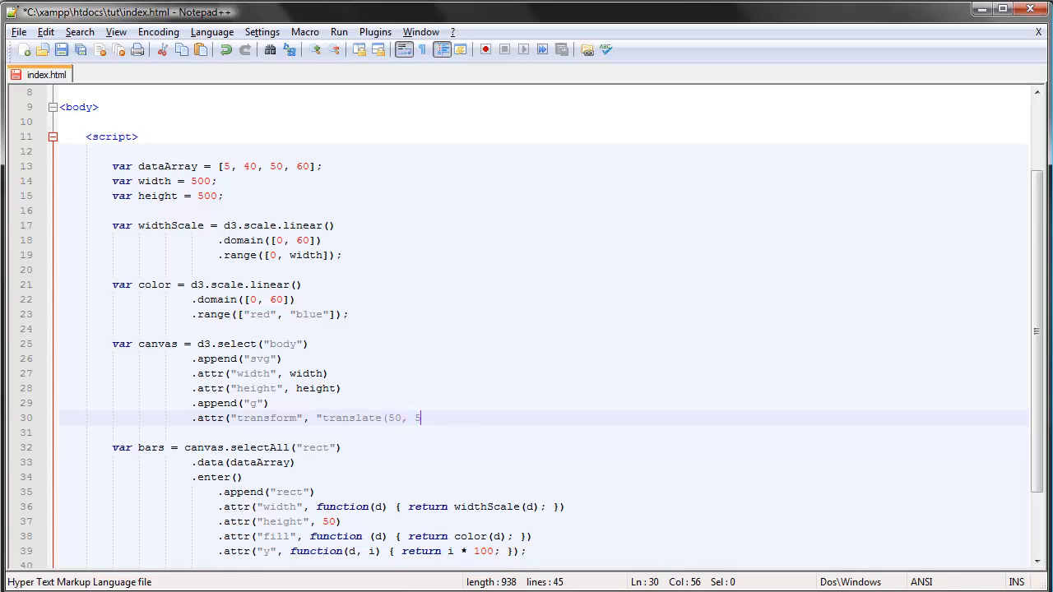
pyautogui.write('0)"')
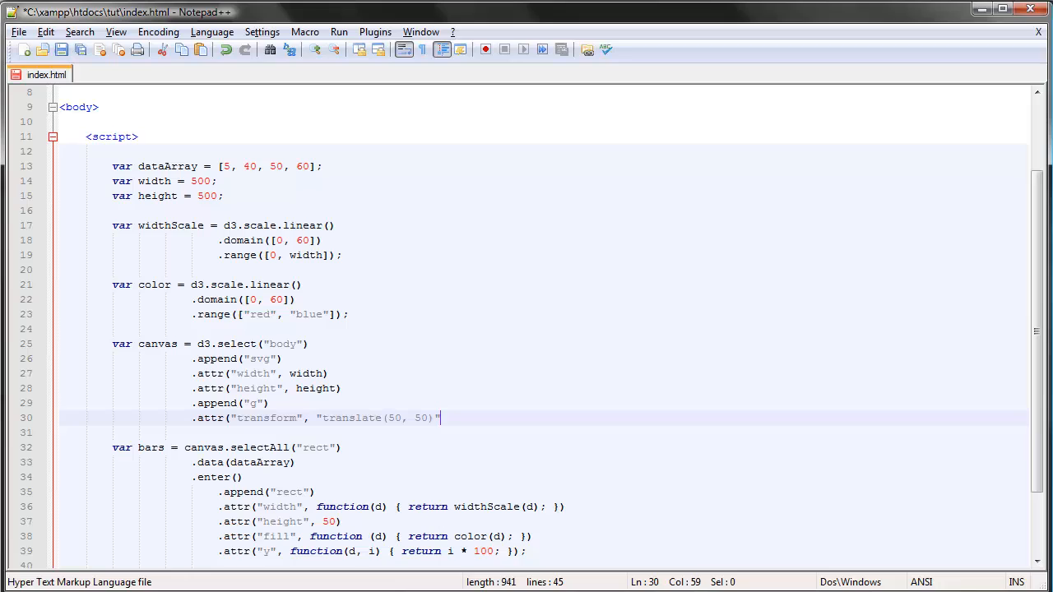
pyautogui.write(';')
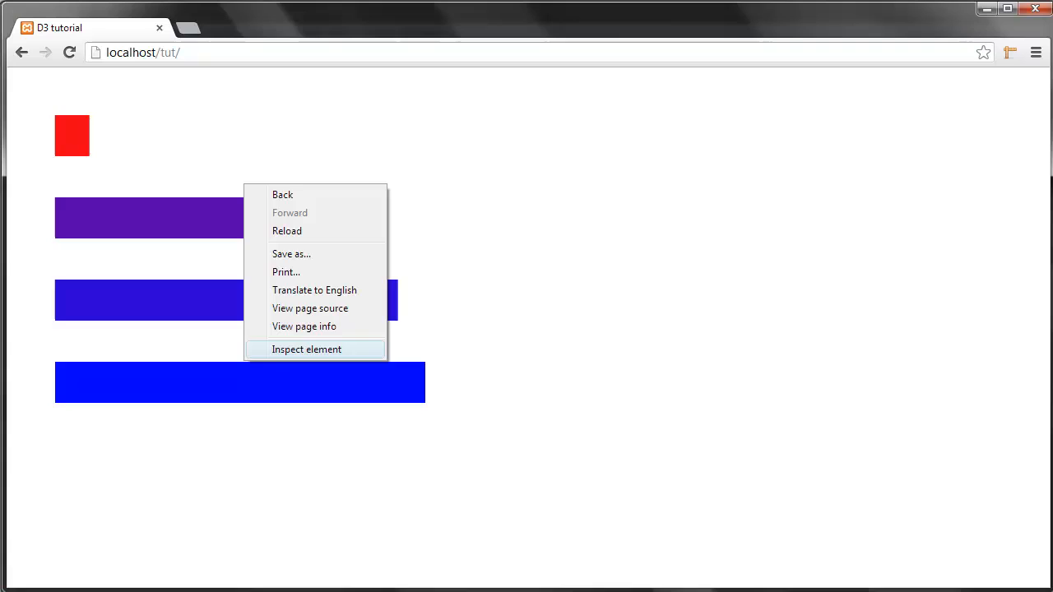
# Inspect the chart page in Chrome and confirm the g group carries translate(50, 50).
pyautogui.click(306, 349)
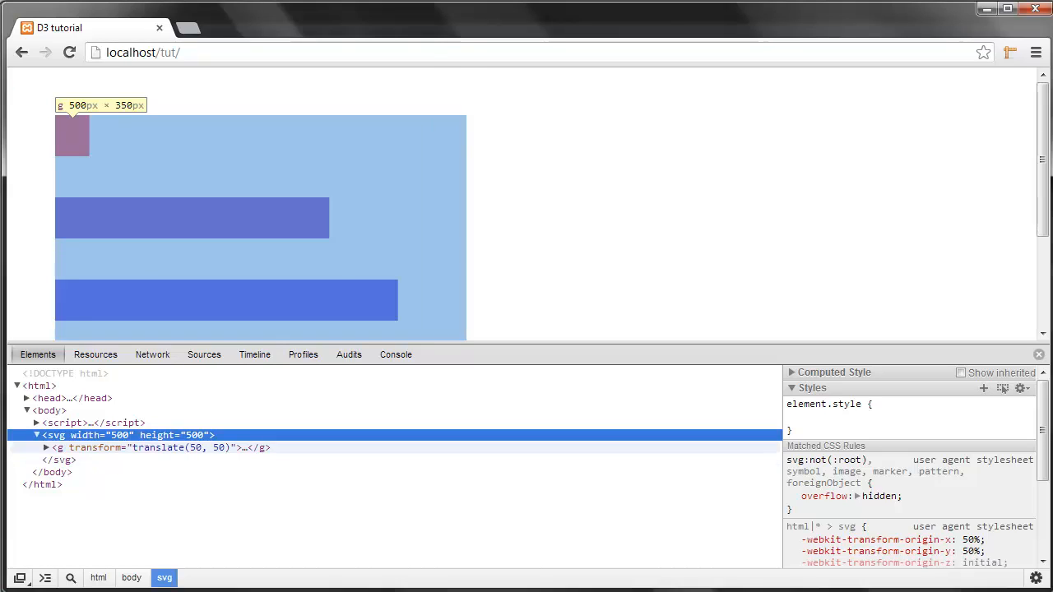
pyautogui.click(1038, 355)
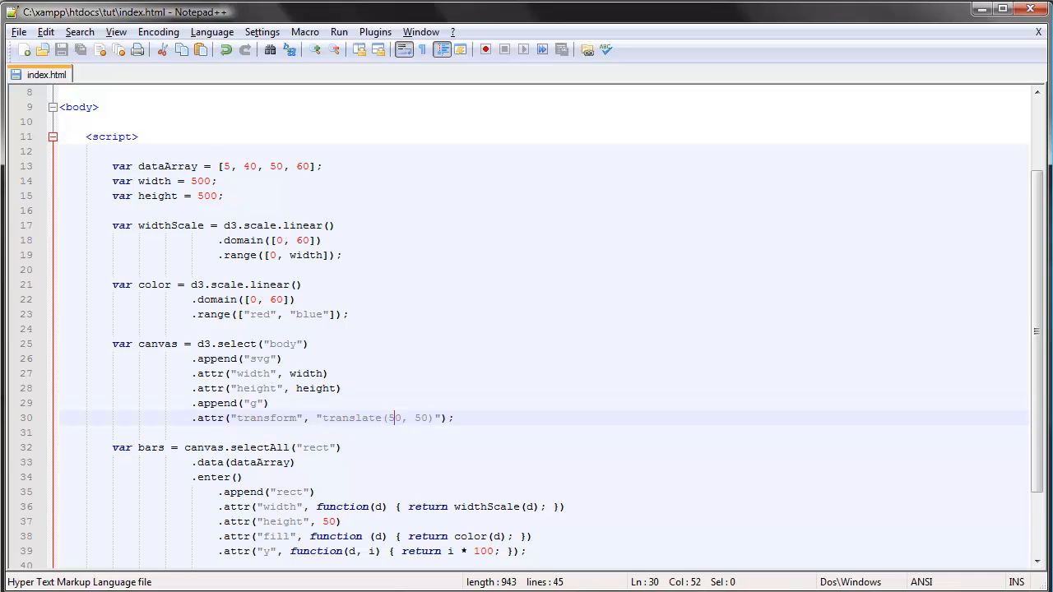
# Change the group transform to translate(20, 0) and place the cursor above the canvas block.
pyautogui.write('2')
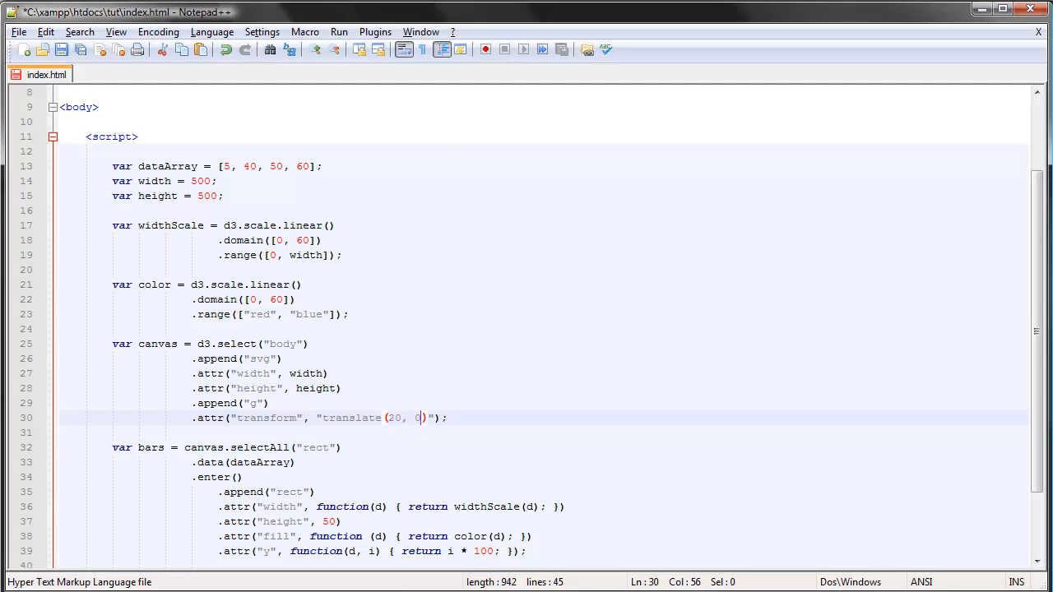
pyautogui.click(61, 49)
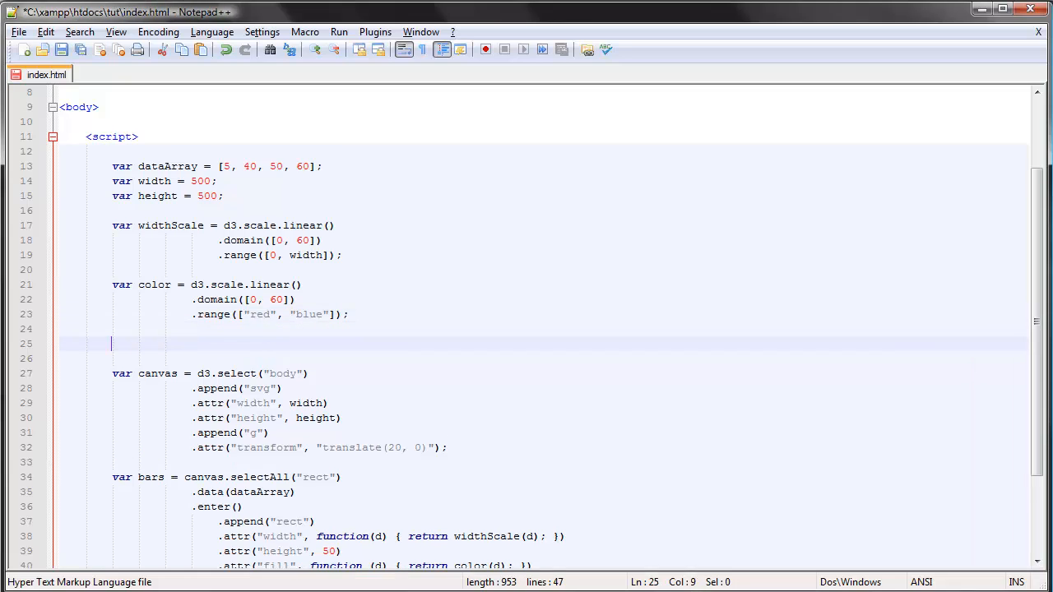
# Declare var axis = d3.svg.axis() on a new line above the canvas.
pyautogui.write('var')
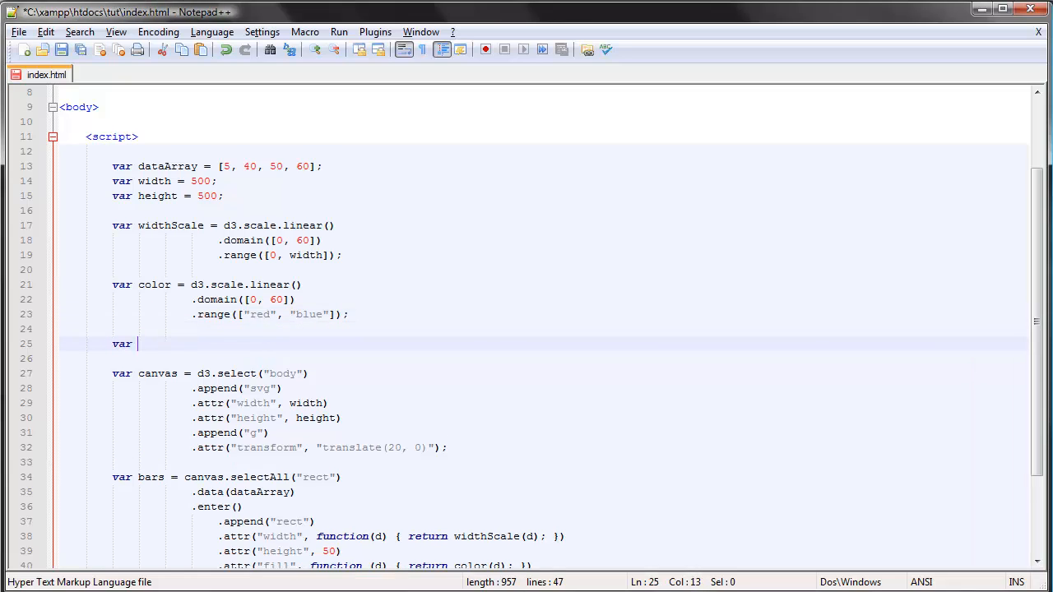
pyautogui.write('axis')
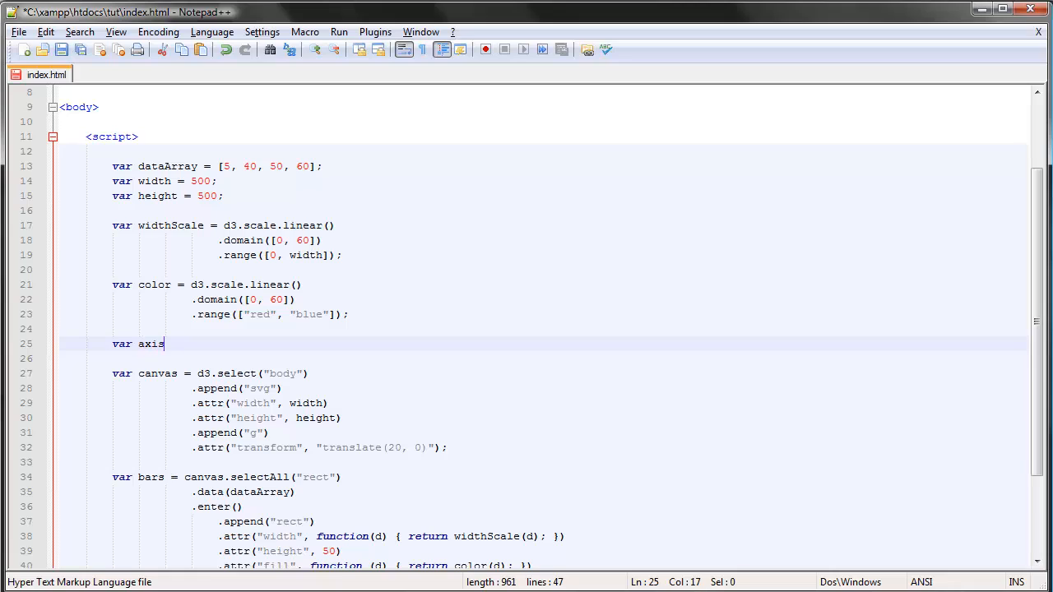
pyautogui.write('= d3.')
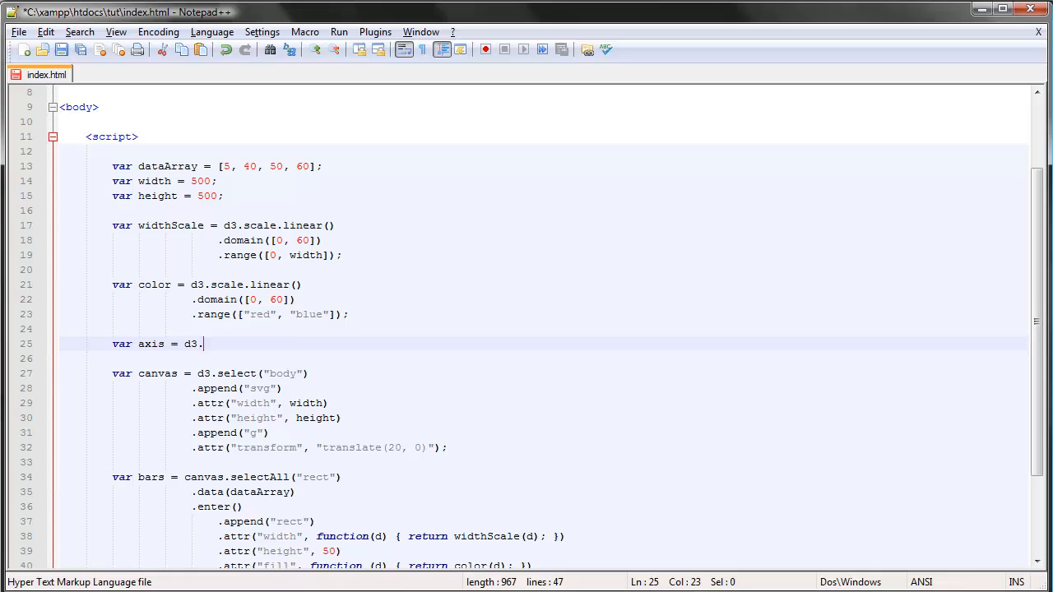
pyautogui.write('svg.')
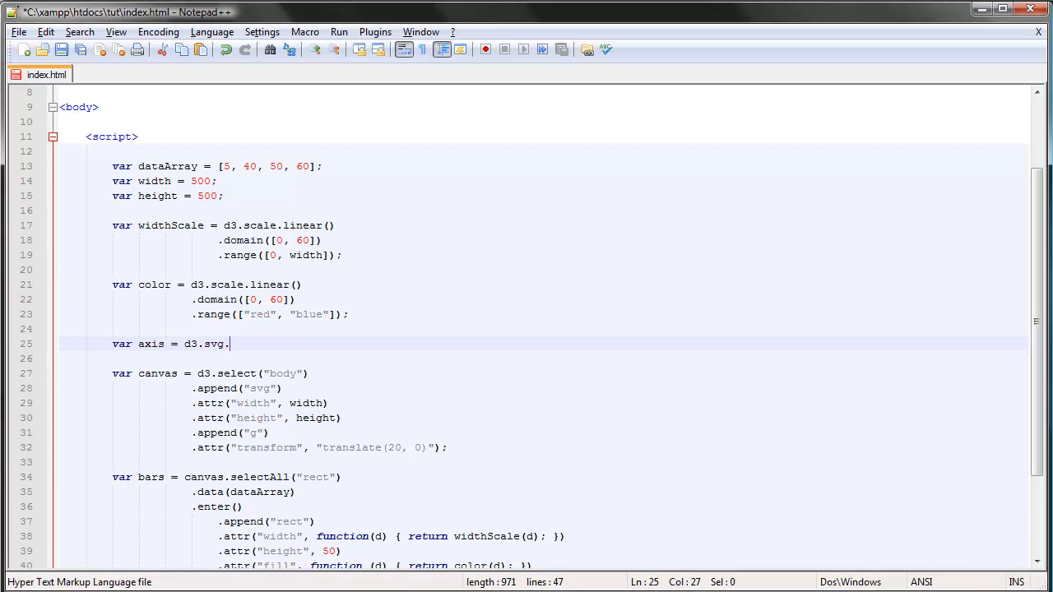
pyautogui.write('axis()')
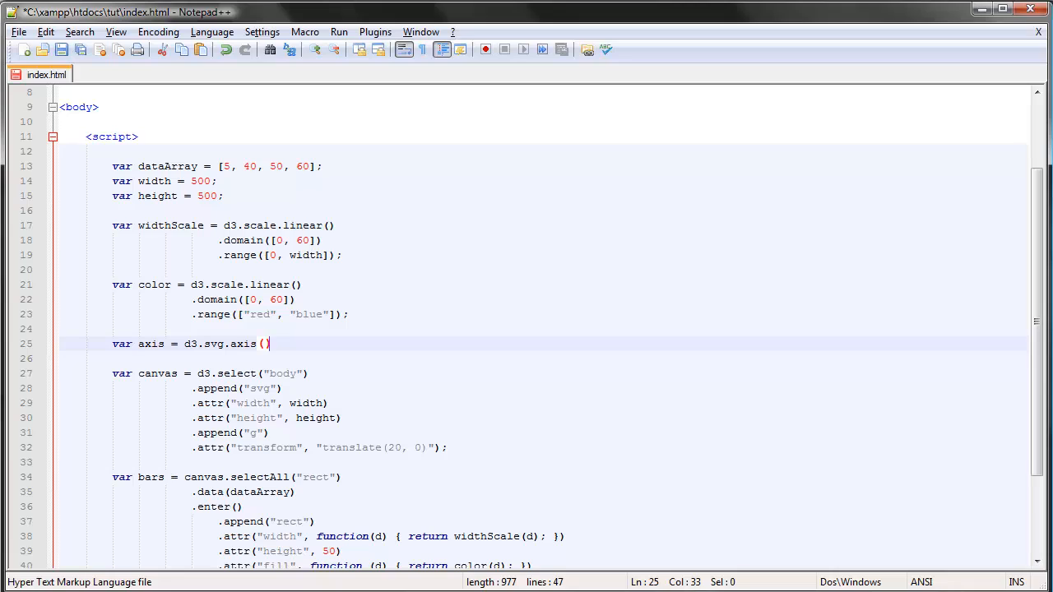
pyautogui.press('Enter')
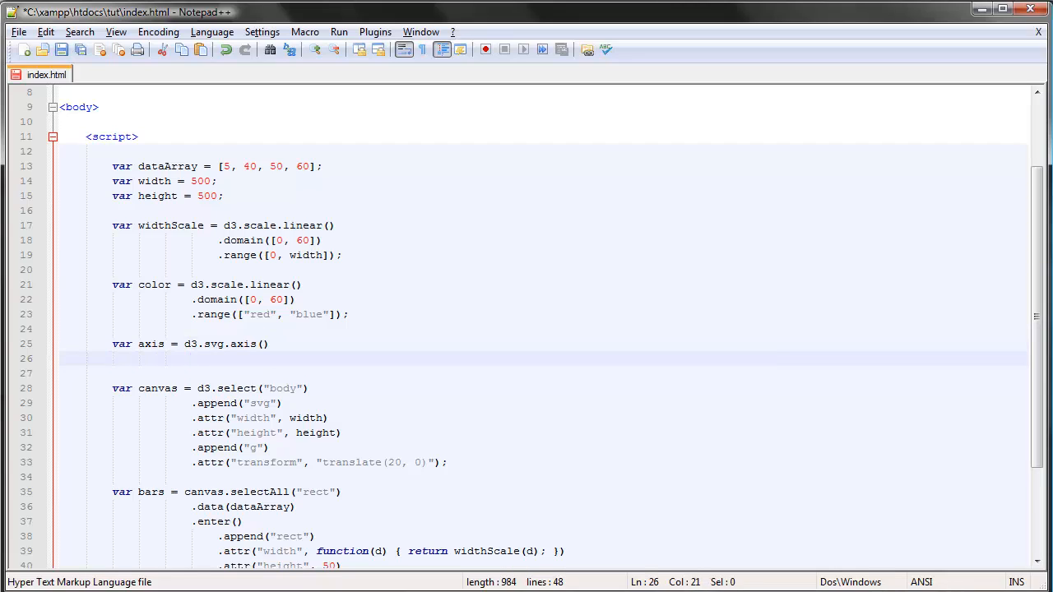
# Chain .scale(widthScale); onto the axis definition.
pyautogui.write('.')
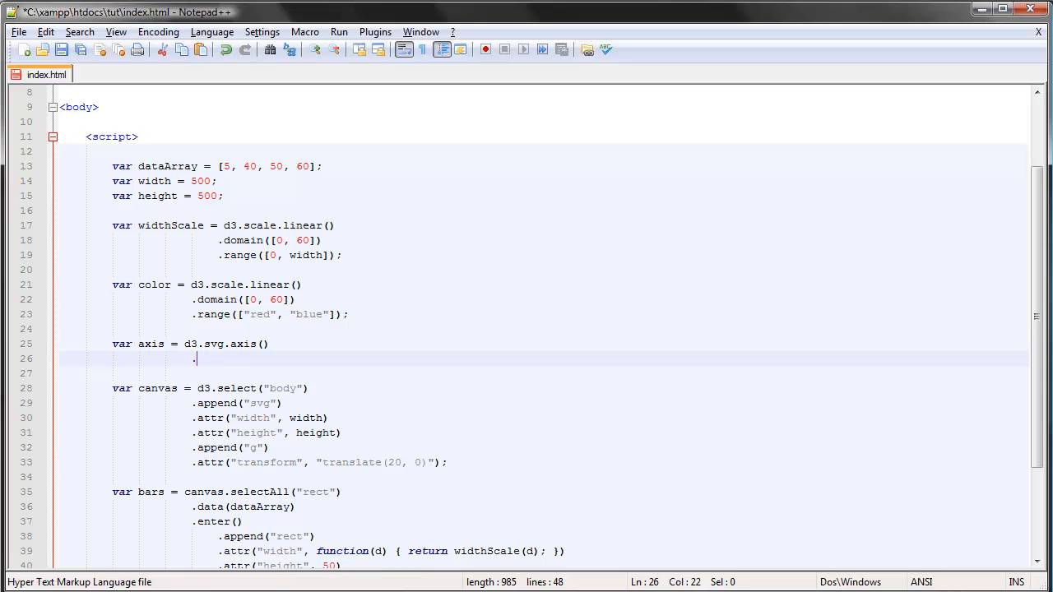
pyautogui.write('(')
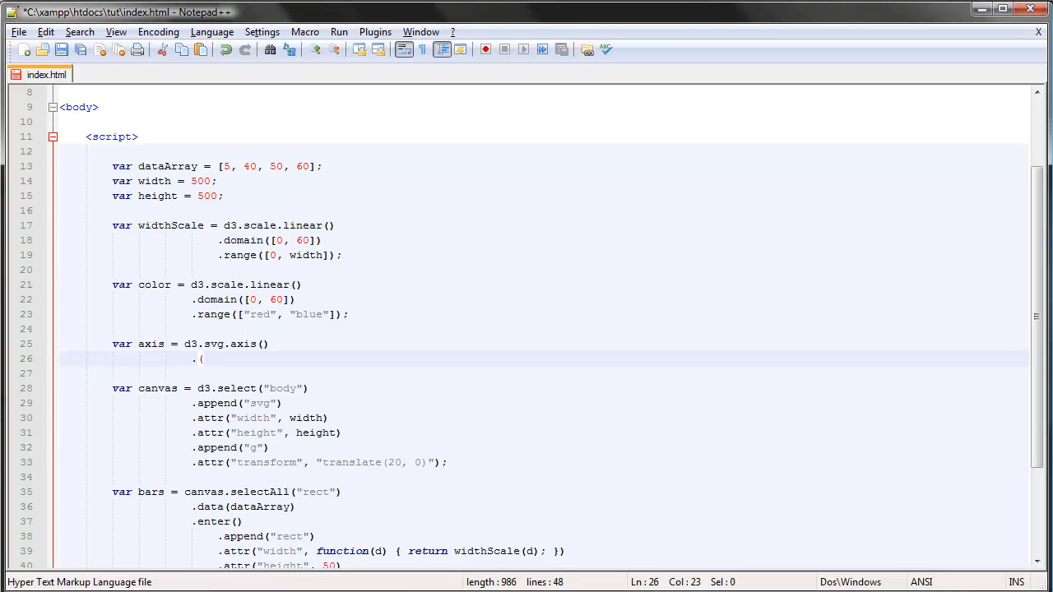
pyautogui.press('Backspace')
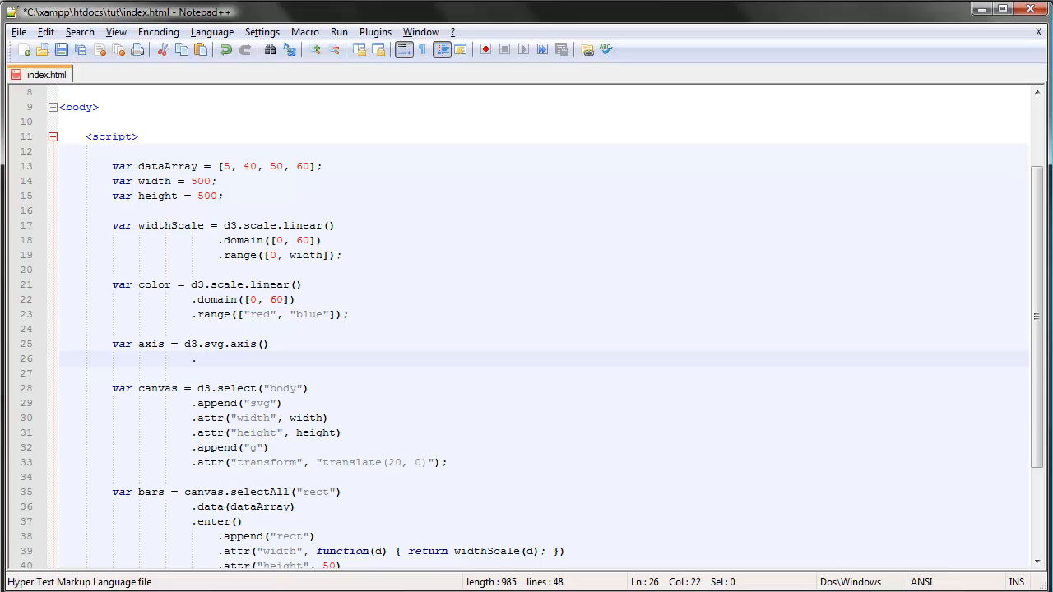
pyautogui.write('.scale')
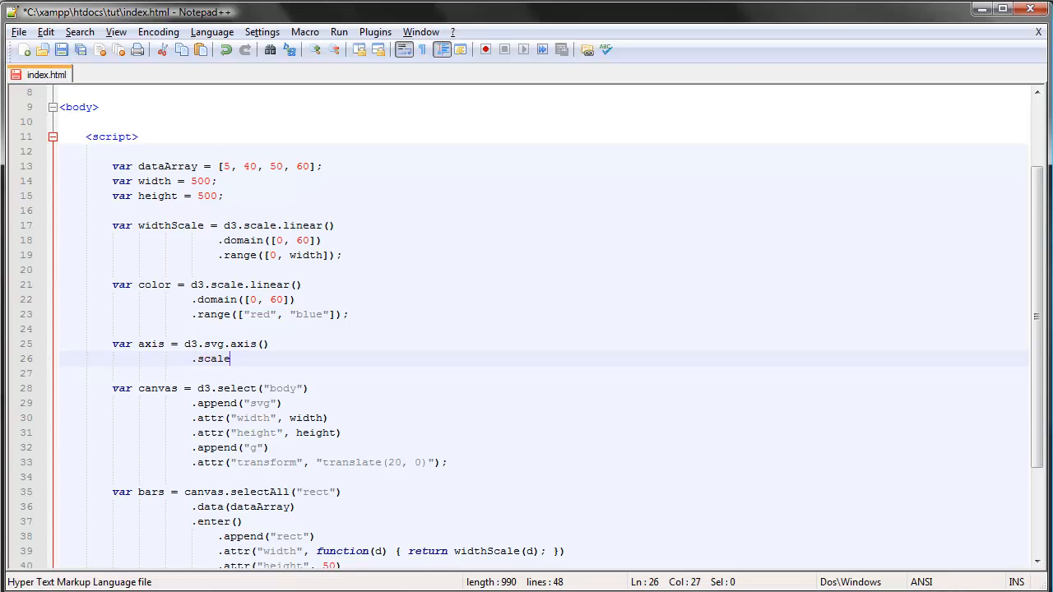
pyautogui.write('(')
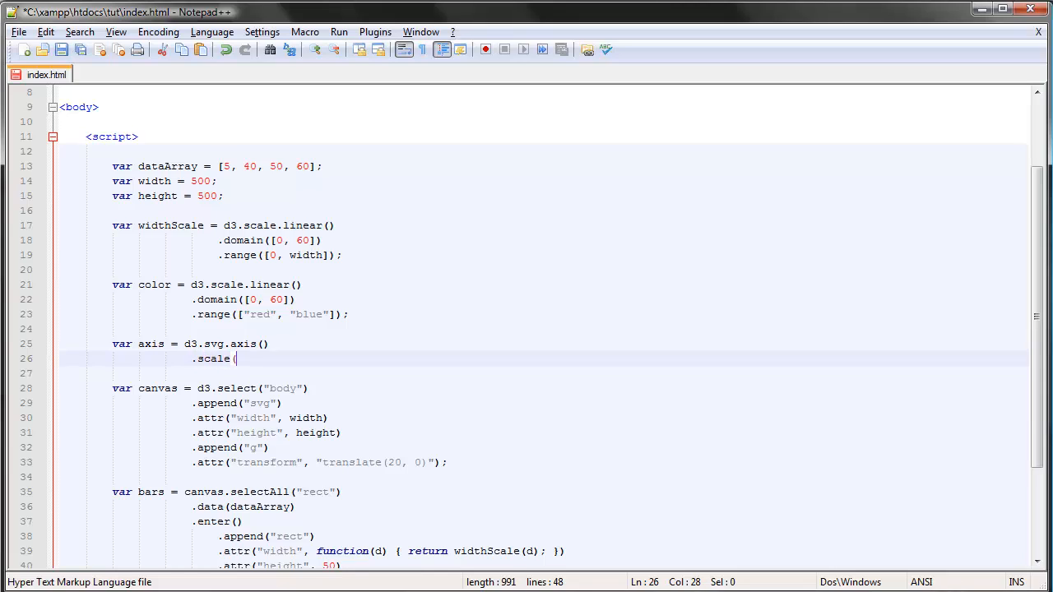
pyautogui.write('widt')
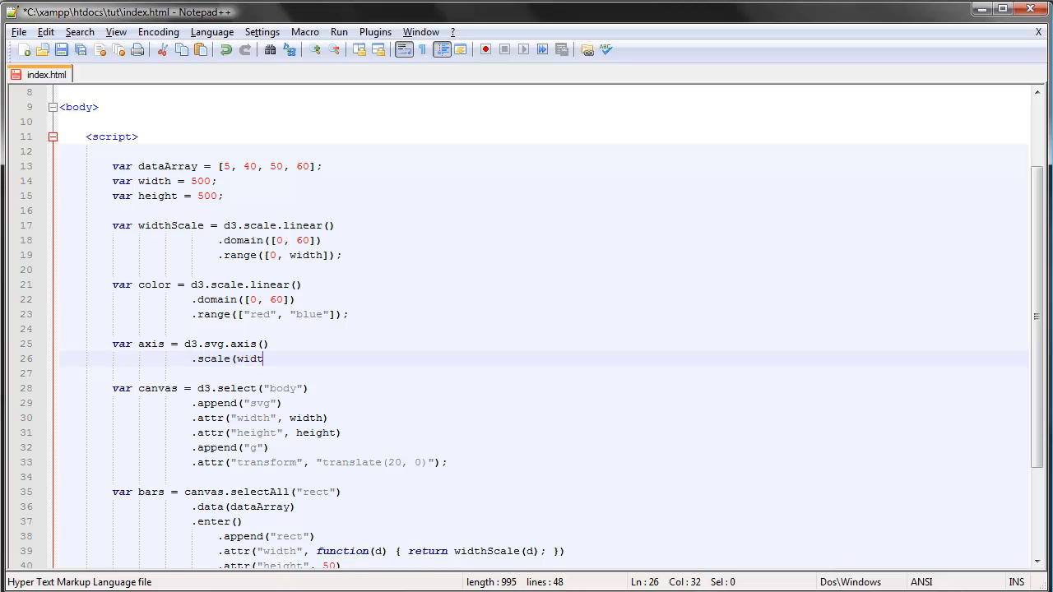
pyautogui.write('hScale)')
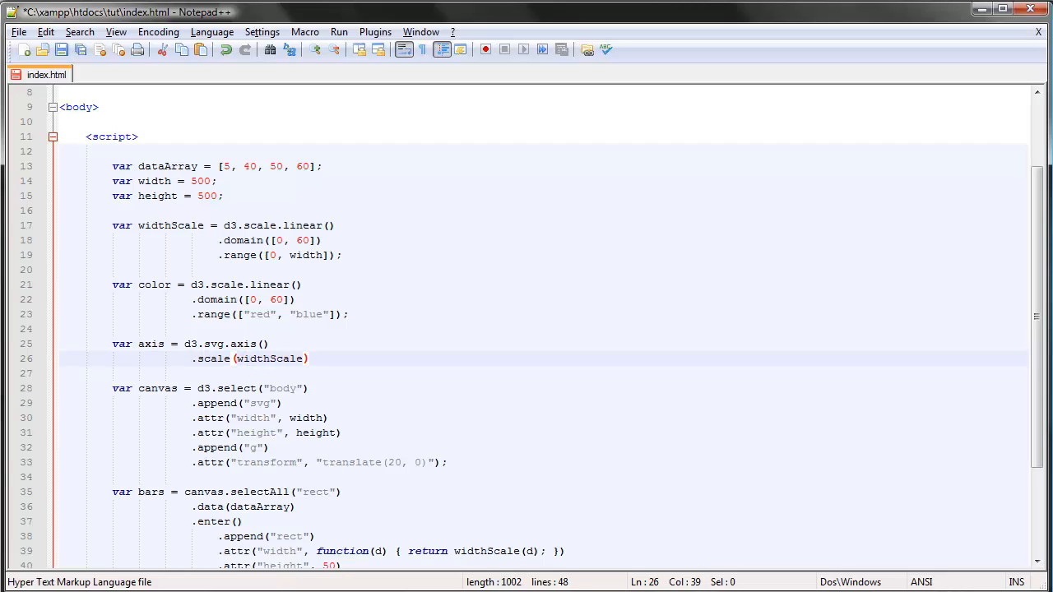
pyautogui.write(';')
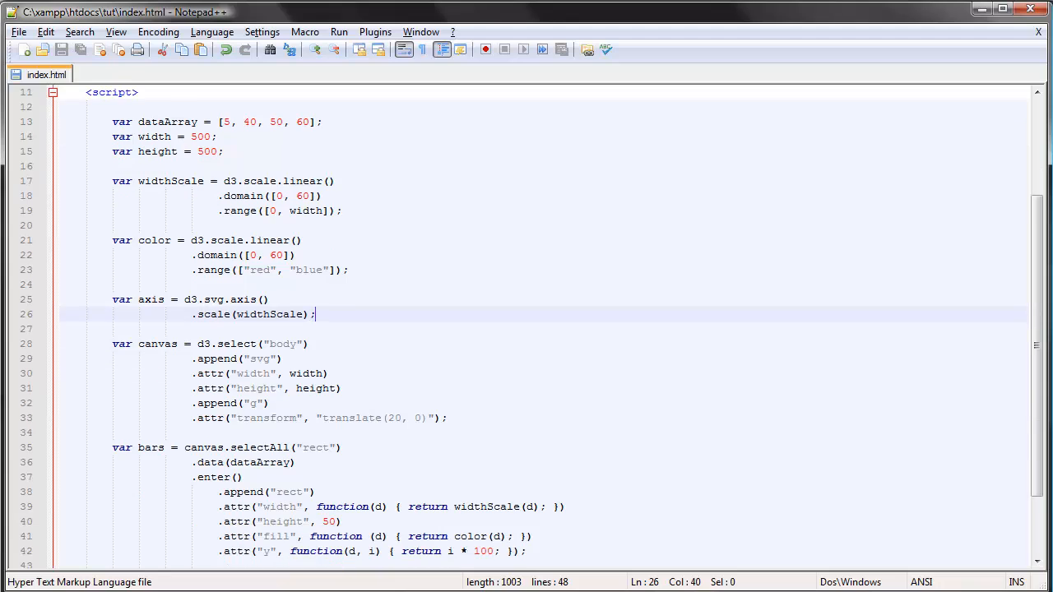
# Finish the canvas chain with .call(axis); on the translated group.
pyautogui.scroll(-3)
pyautogui.write('.')
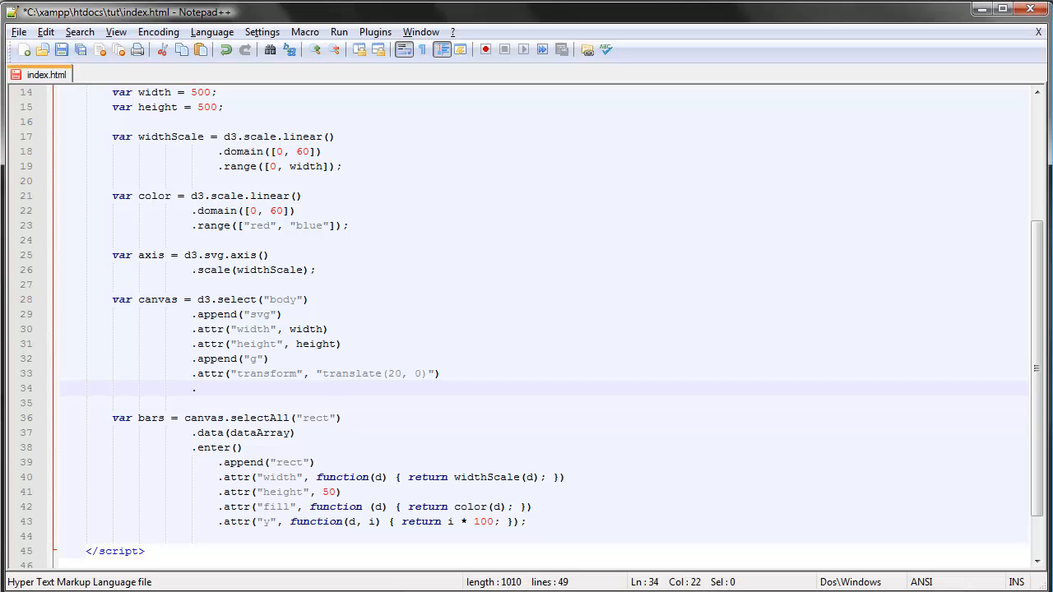
pyautogui.write('call')
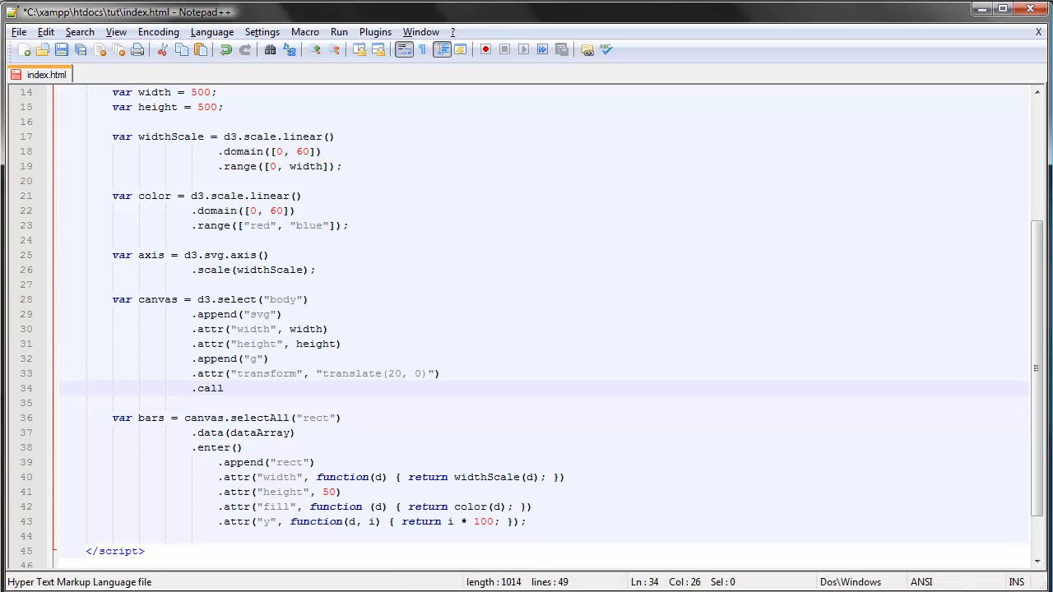
pyautogui.write('(ax')
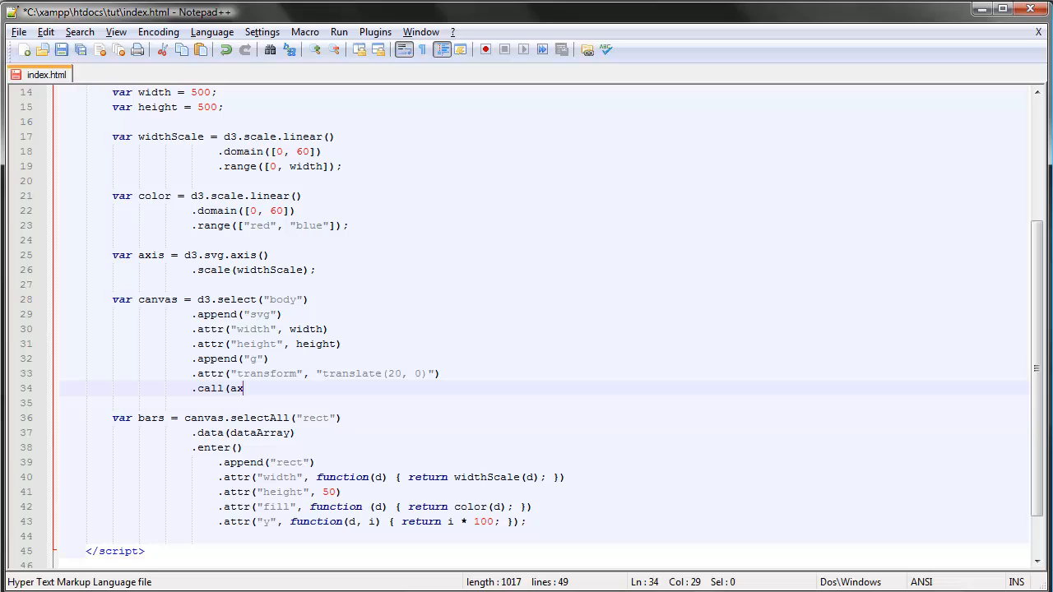
pyautogui.write('is)')
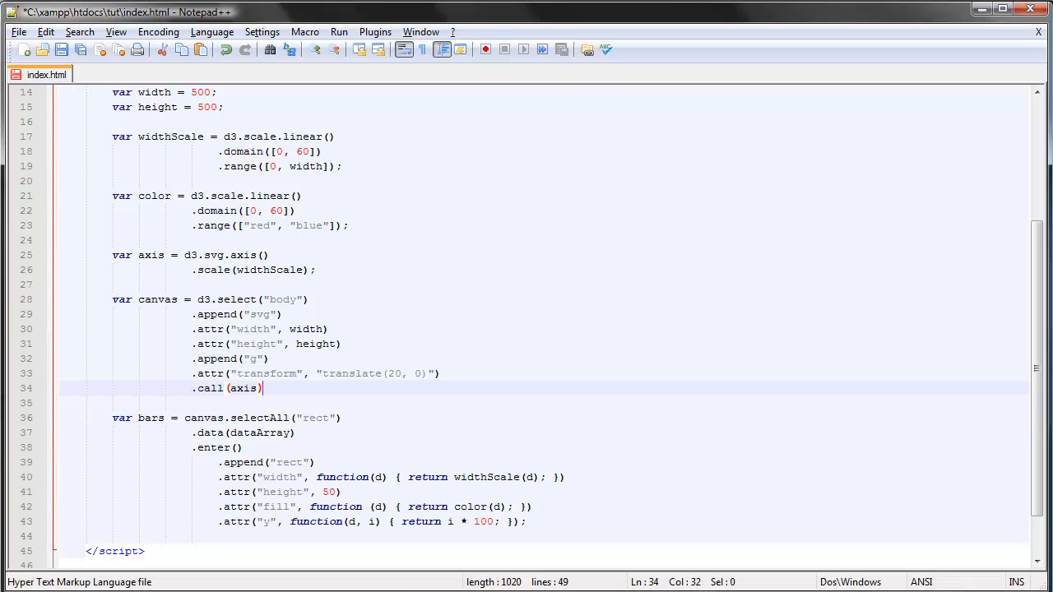
pyautogui.write(';')
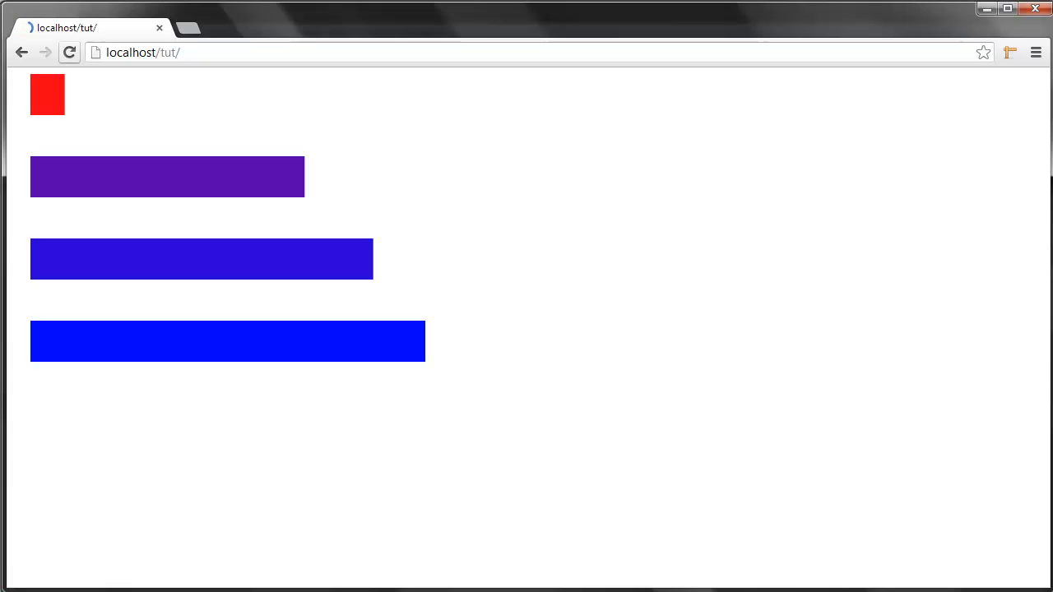
# Reload the chart page in Chrome to view the four red-to-blue bars.
pyautogui.click(69, 51)
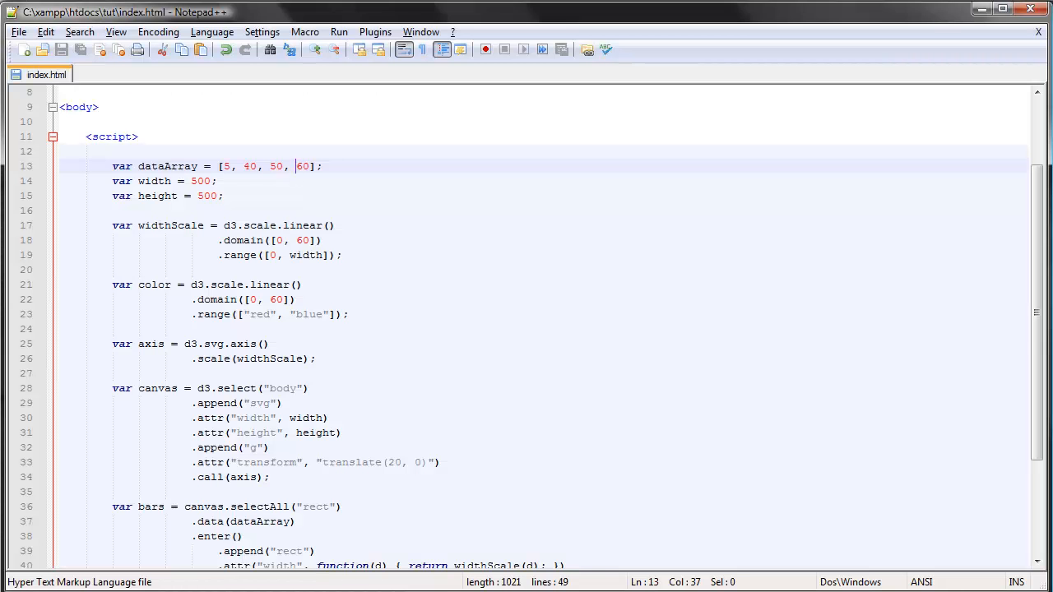
# Scroll down to the bars code after removing the .call(axis) line.
pyautogui.scroll(-3)
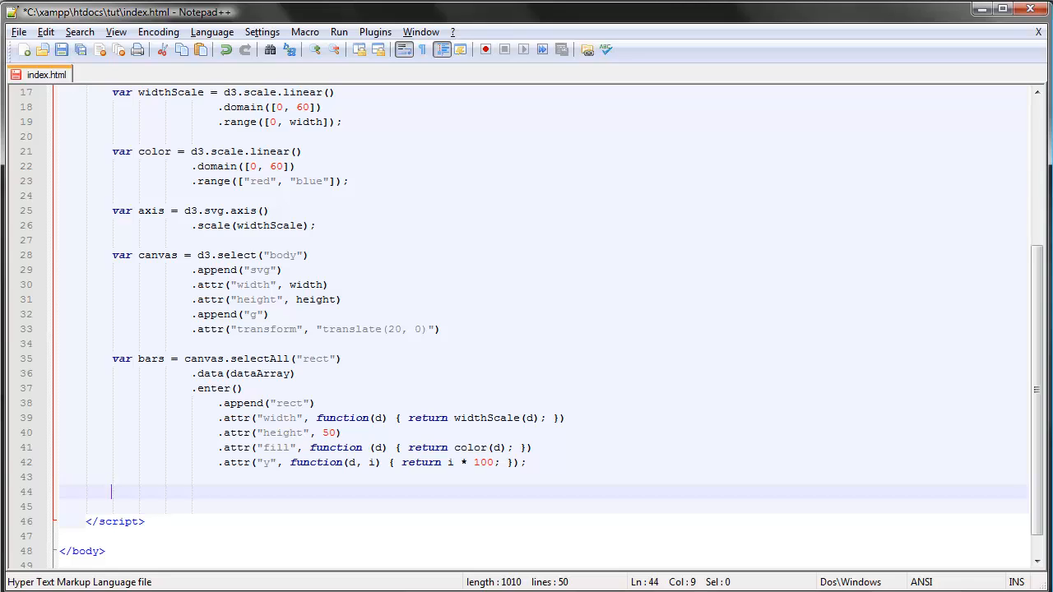
# Append a new g to canvas with transform translate(0, 400) below the bars code.
pyautogui.write('ca')
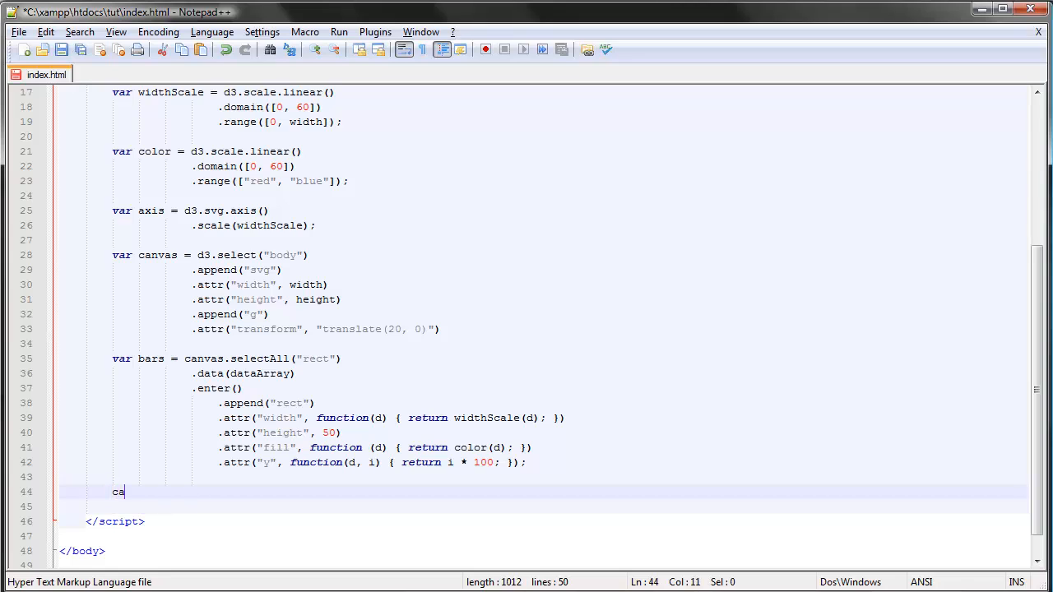
pyautogui.write('nvas.append("')
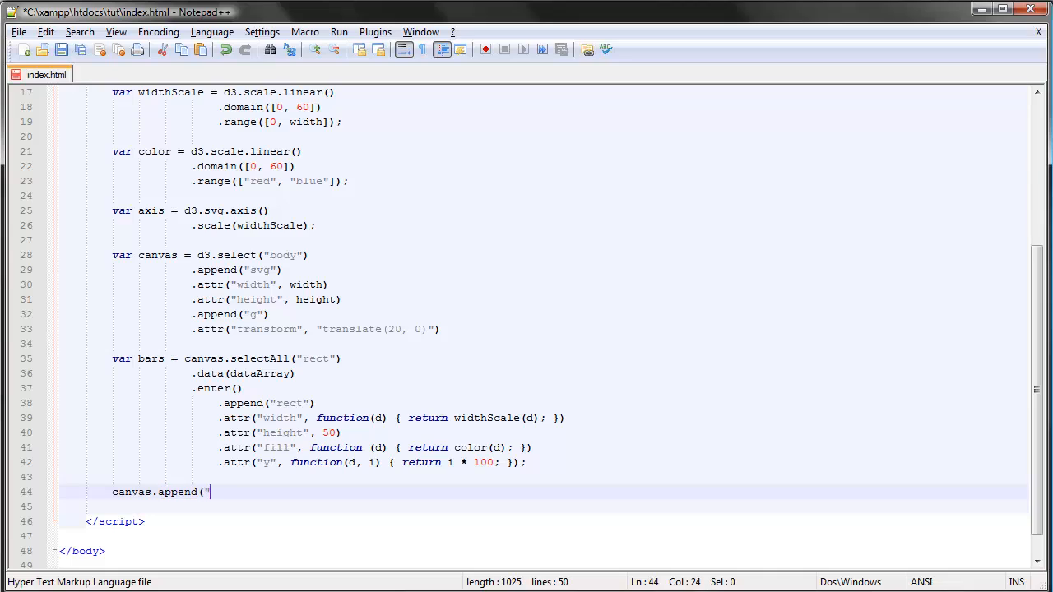
pyautogui.write('g")')
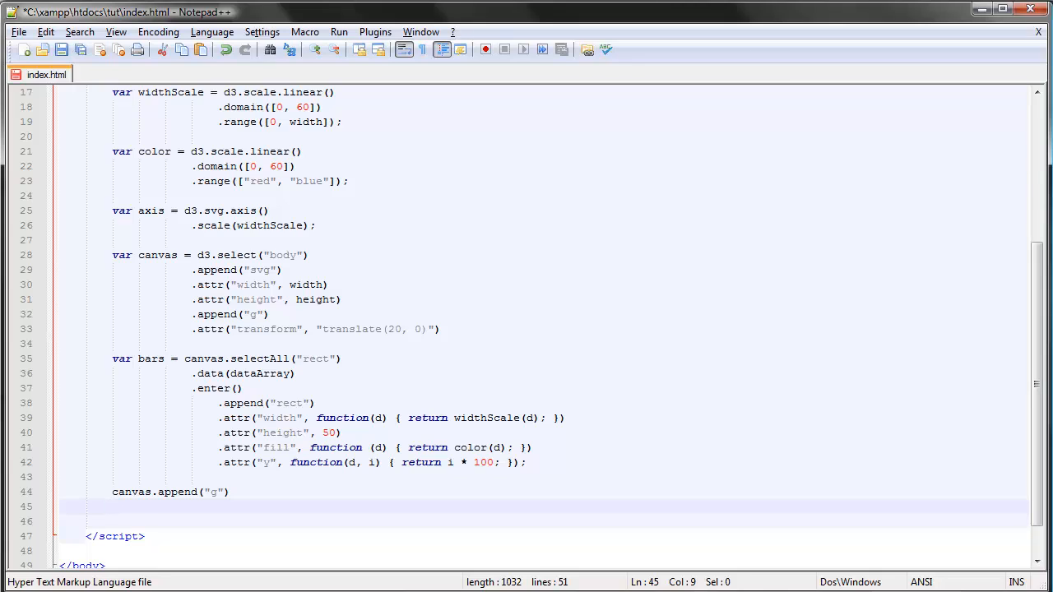
pyautogui.write('.t')
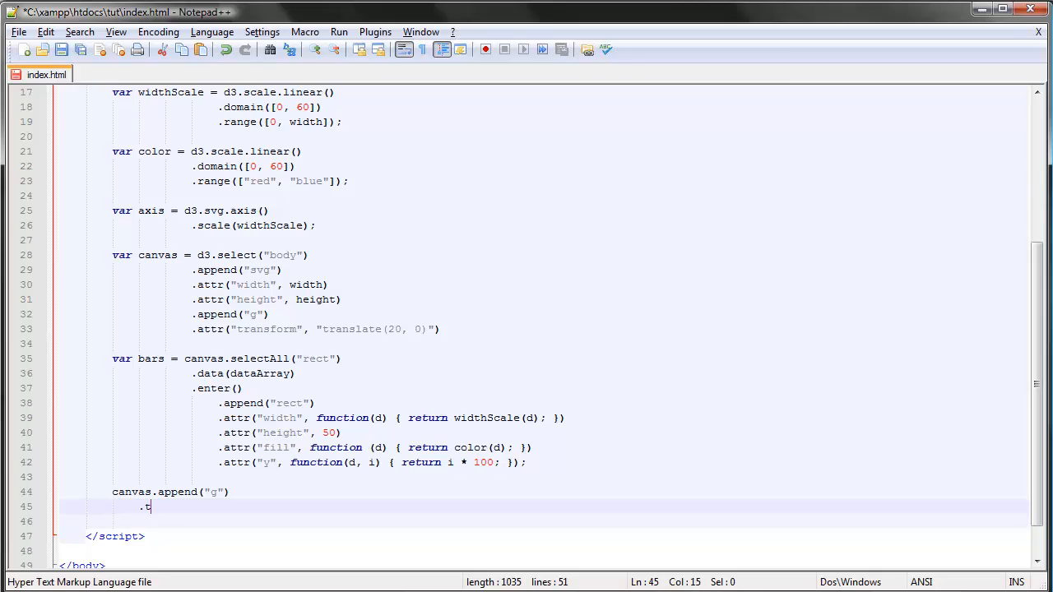
pyautogui.write('attr("transform", "t')
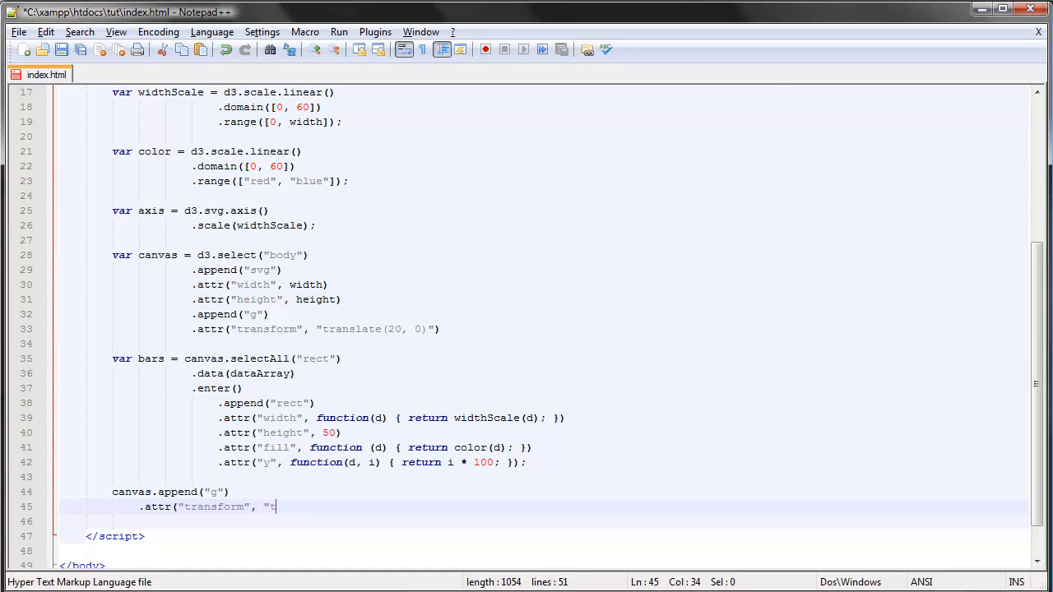
pyautogui.write('ranslate(')
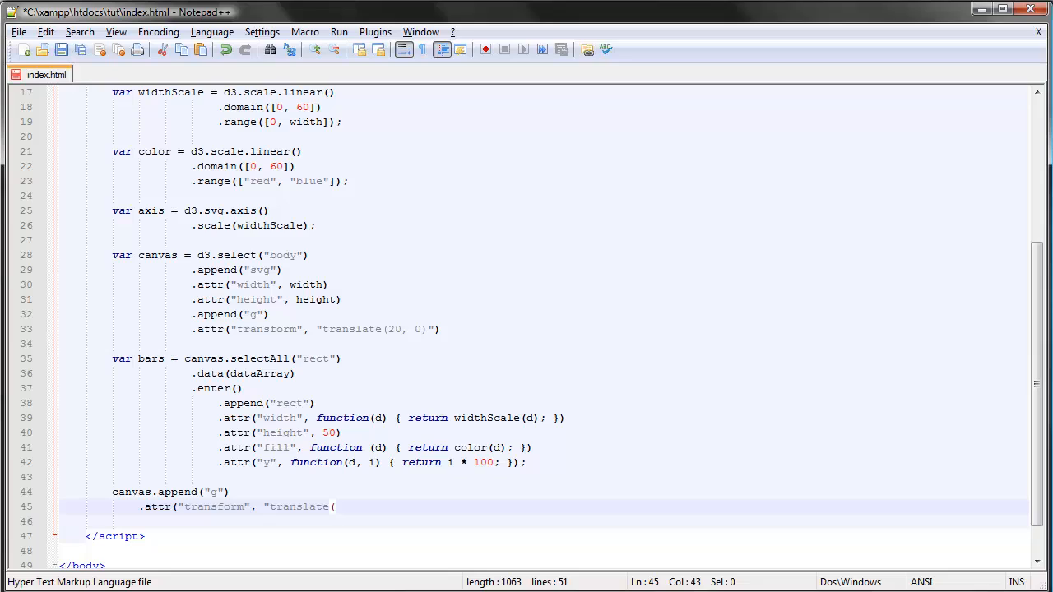
pyautogui.write(')");')
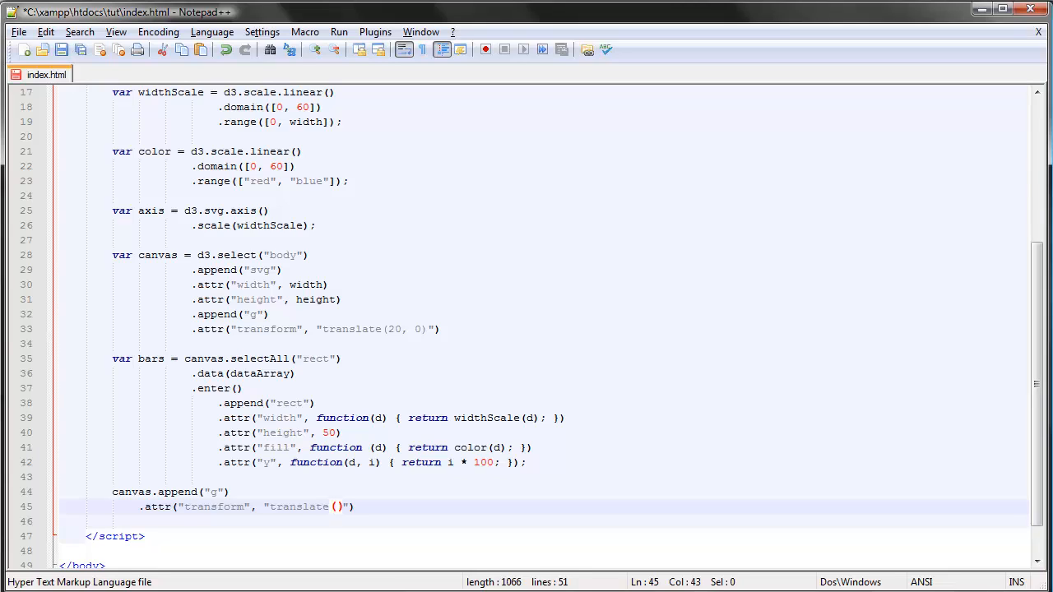
pyautogui.write('d')
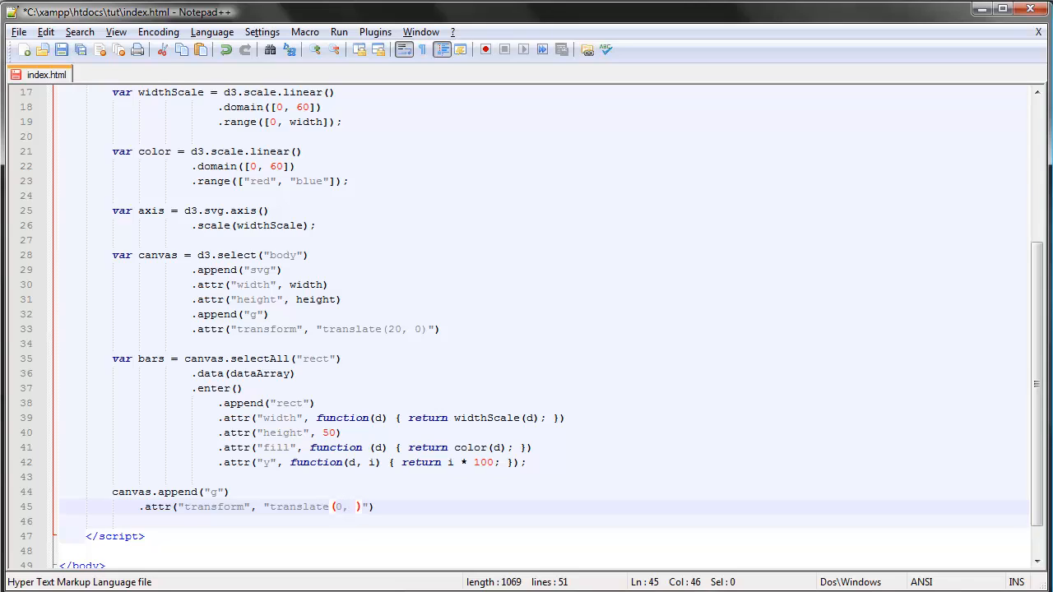
pyautogui.write('400')
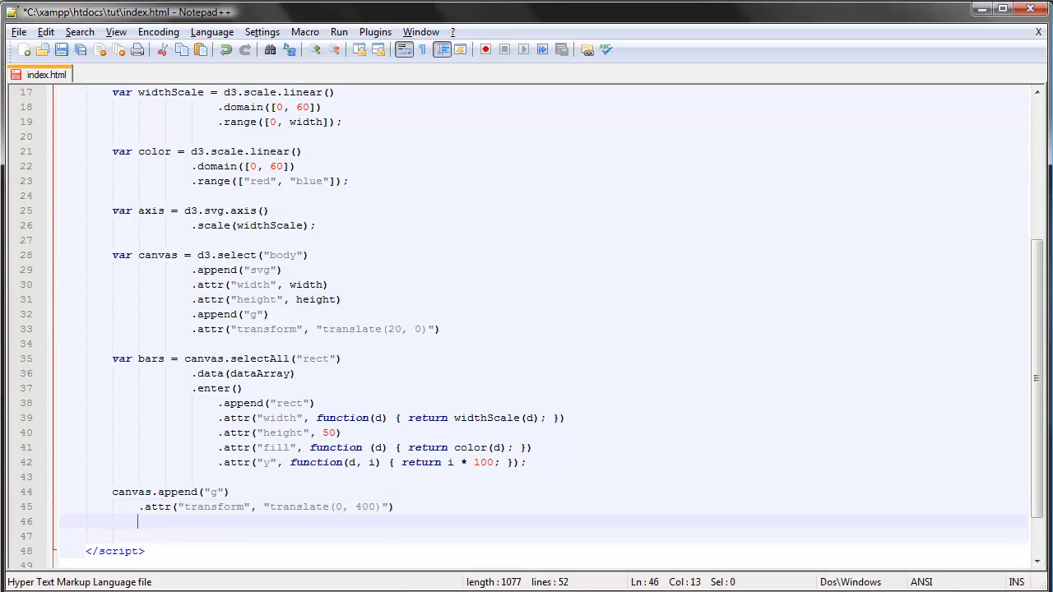
# Make the new translated group call the axis with .call(axis);.
pyautogui.write('.')
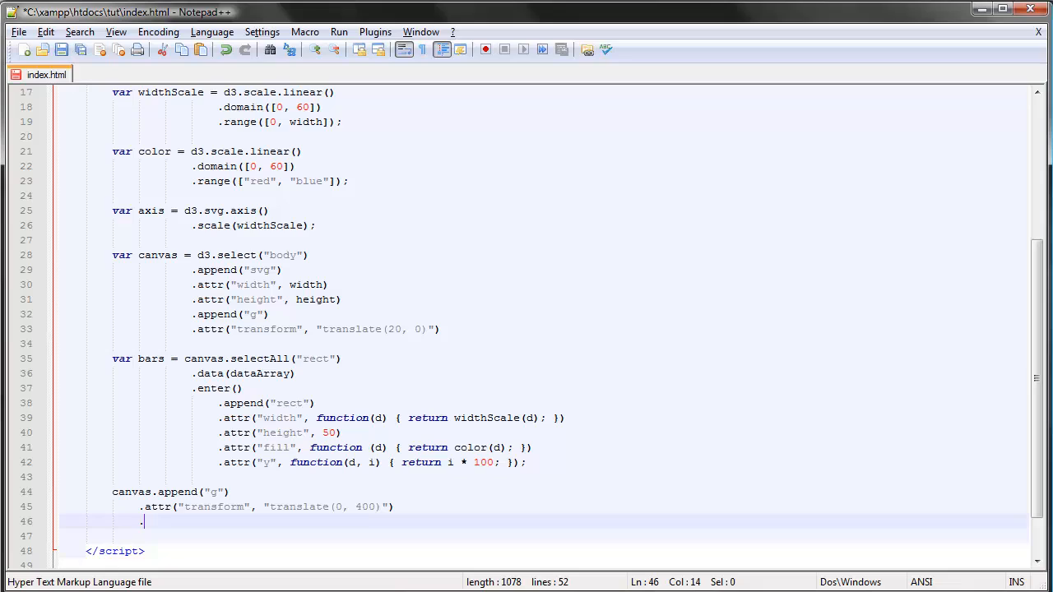
pyautogui.write('call')
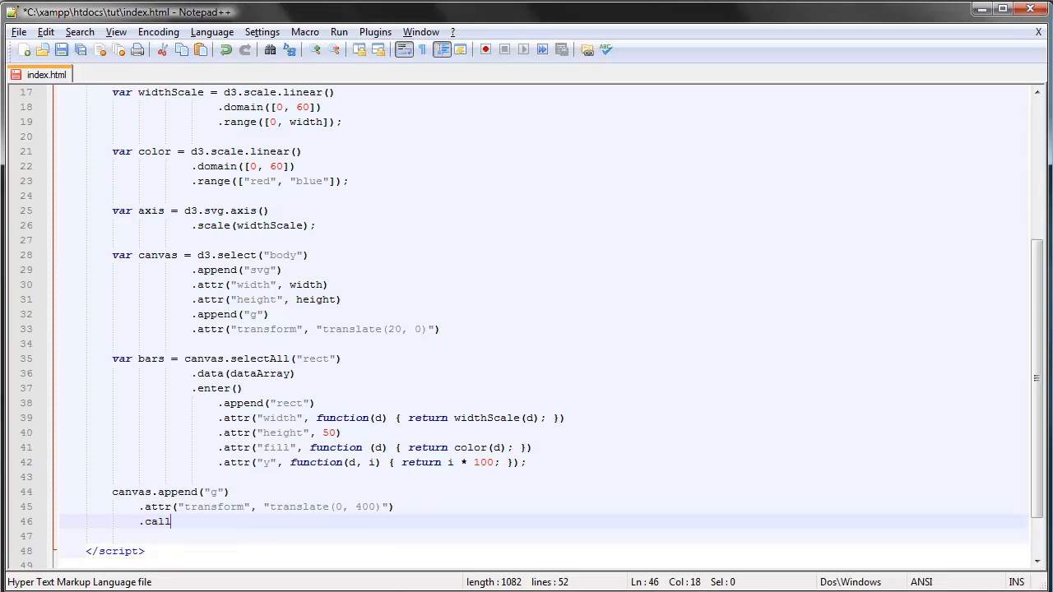
pyautogui.write('(axis)')
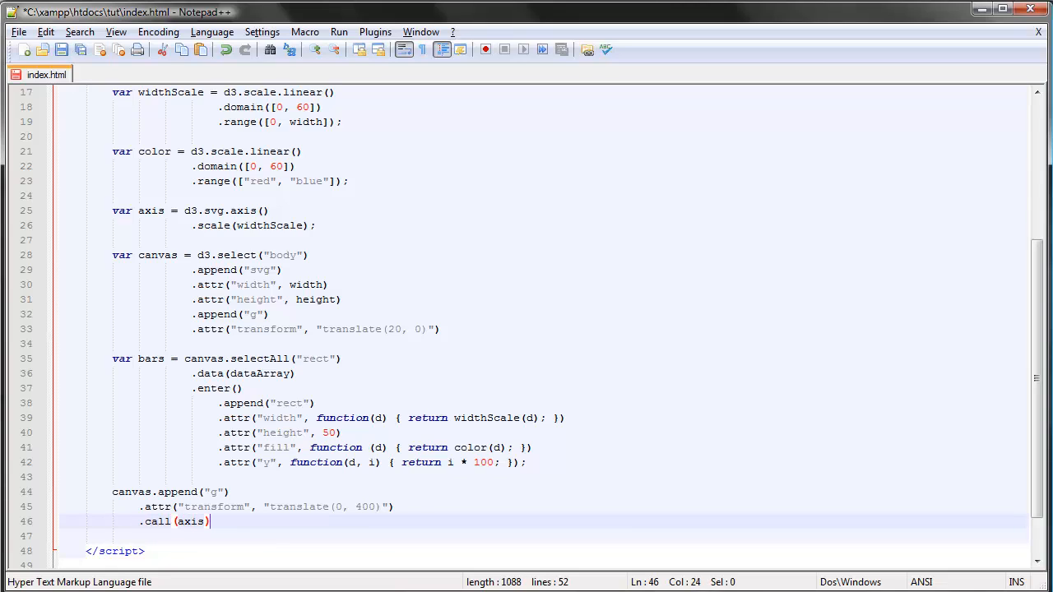
pyautogui.write(';')
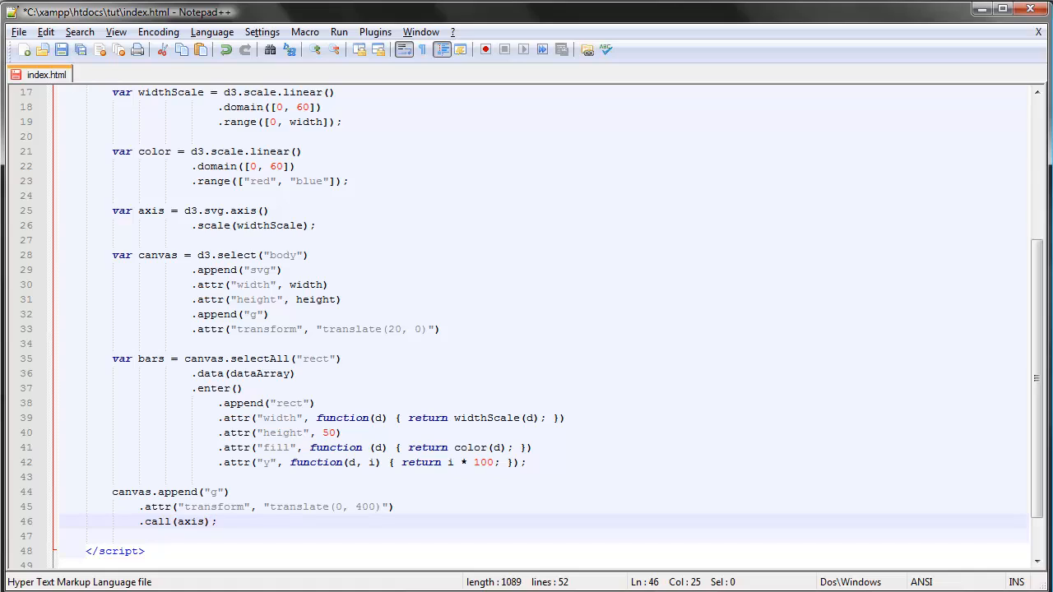
pyautogui.click(60, 50)
pyautogui.write('.')
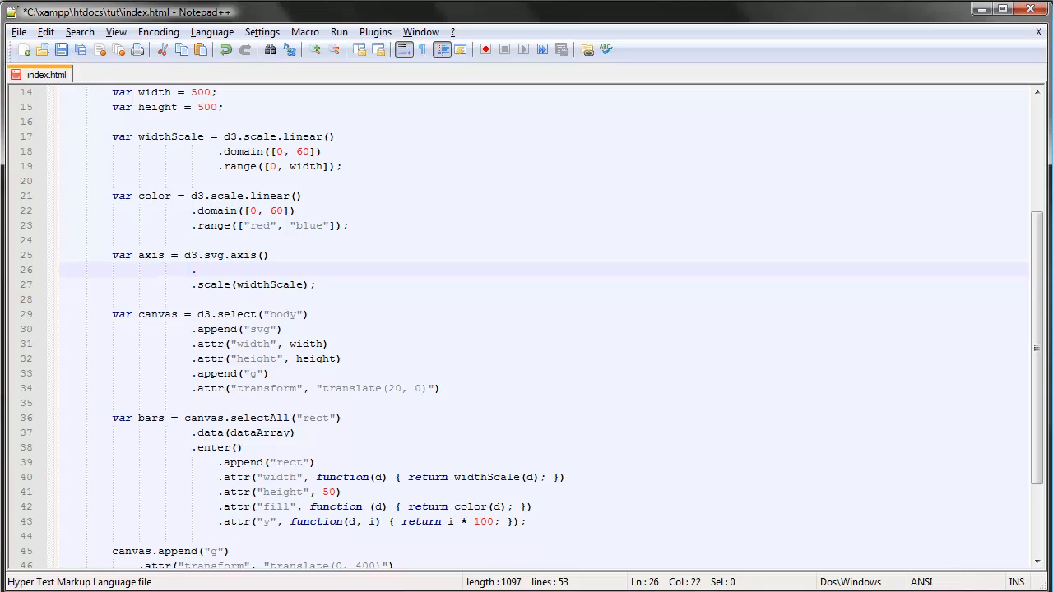
# Add .ticks(5) to the d3.svg.axis() chain before .scale(widthScale).
pyautogui.write('ticks(')
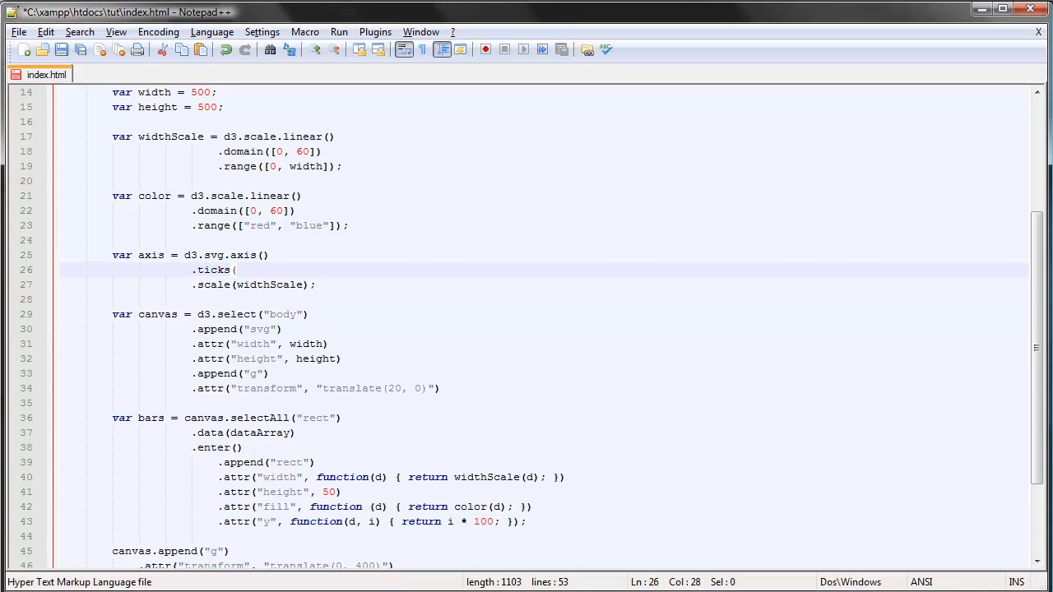
pyautogui.write('5)')
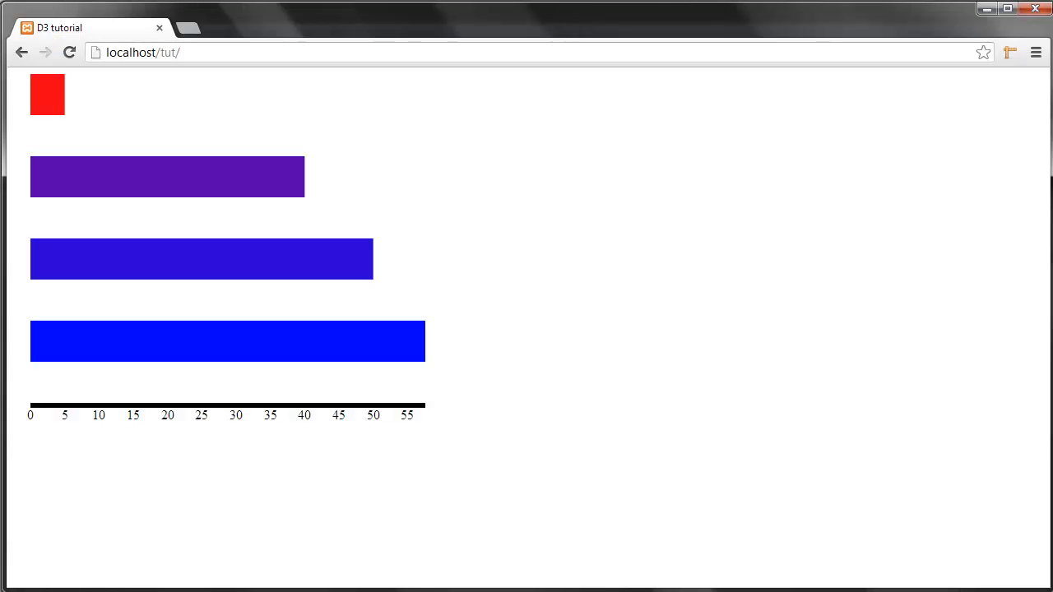
pyautogui.moveTo(69, 52)
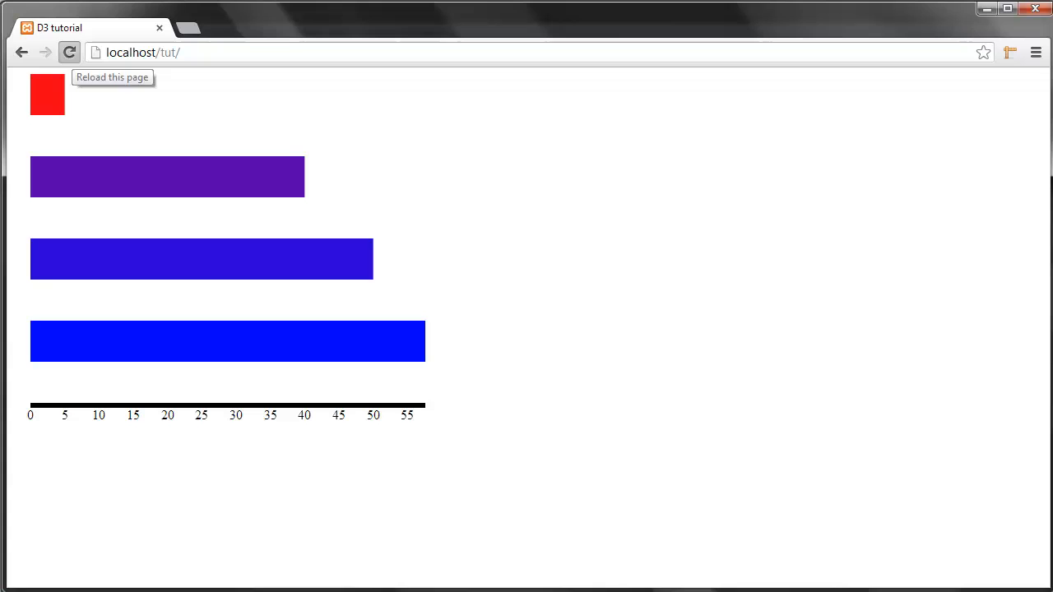
# Reload Chrome to show the axis ticked 0 to 50 in steps of 10.
pyautogui.click(69, 52)
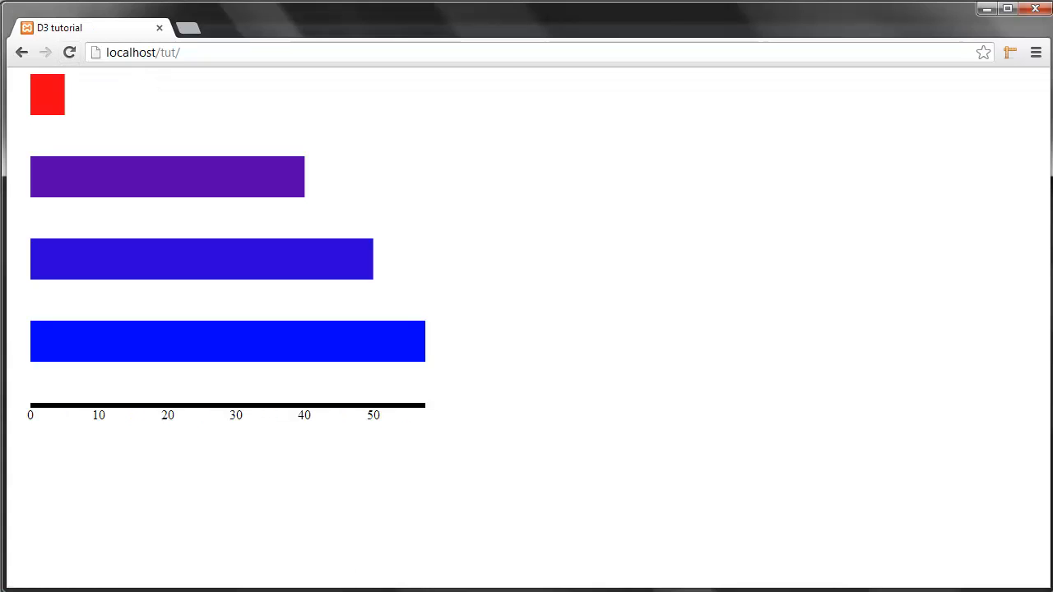